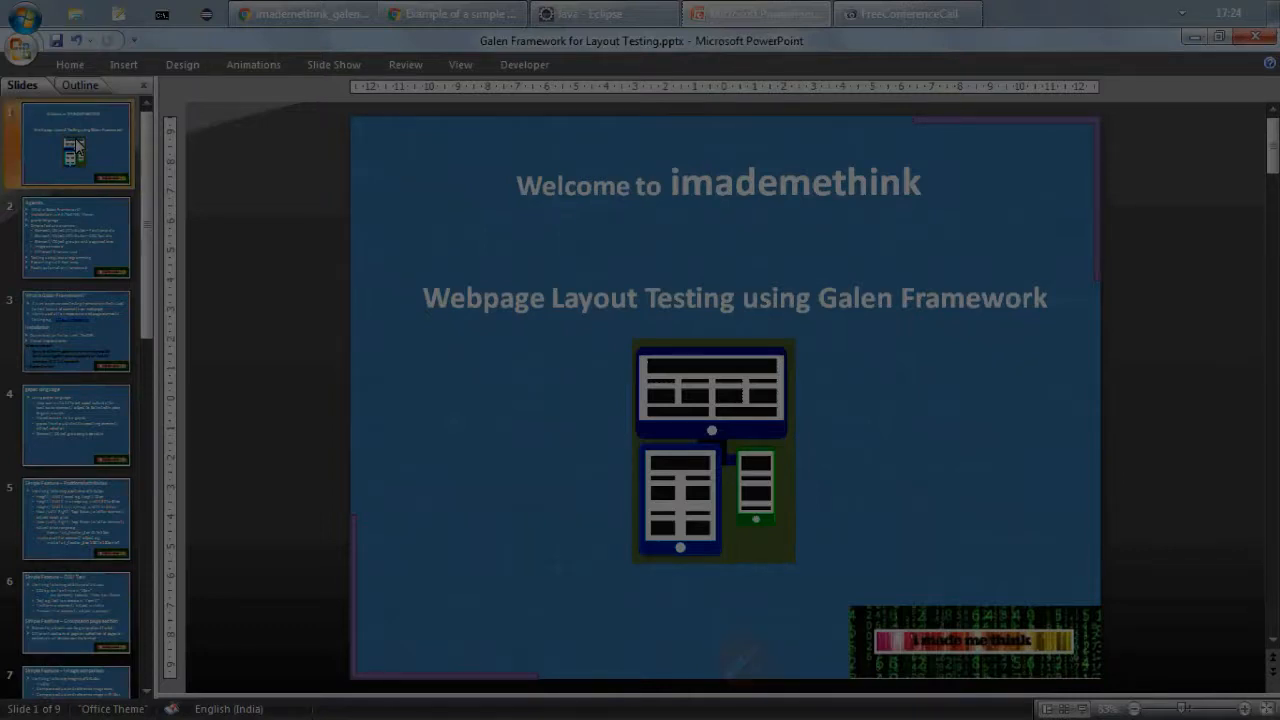
mouse_move(279, 417)
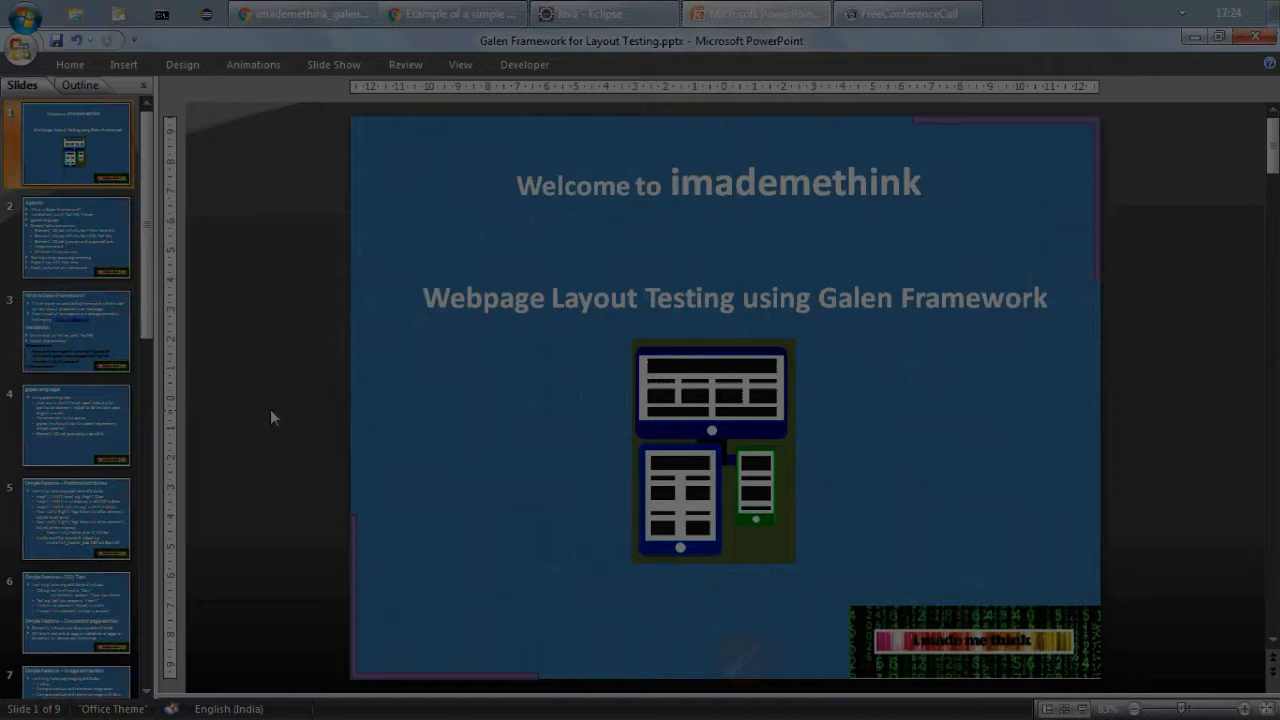
Show the Agenda slide listing Galen topics from basics to automation framework.
left_click(75, 237)
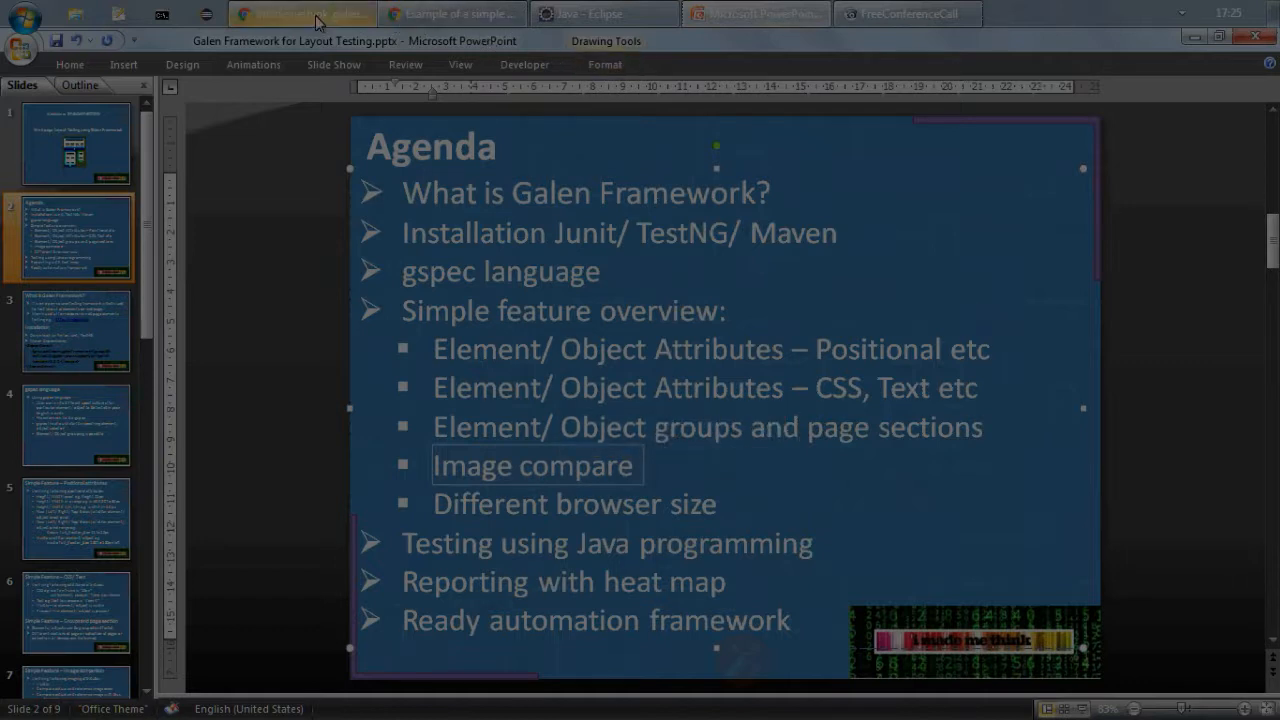
left_click(300, 13)
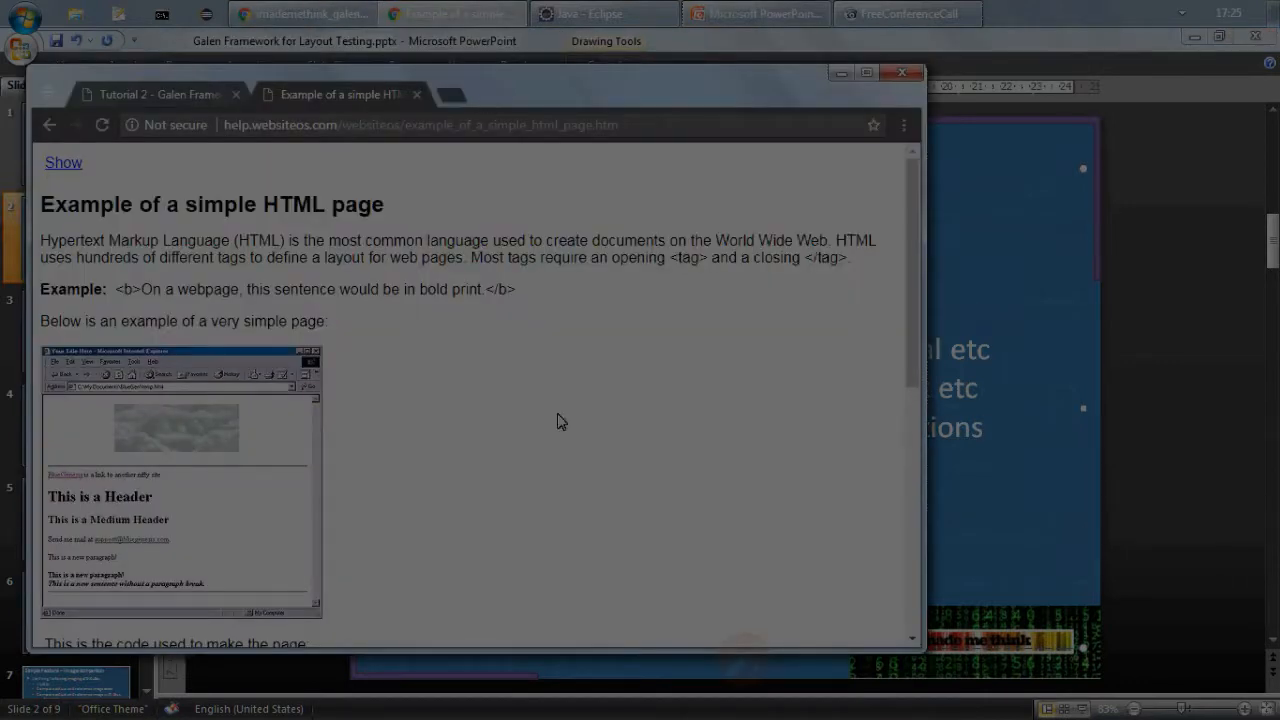
mouse_move(625, 465)
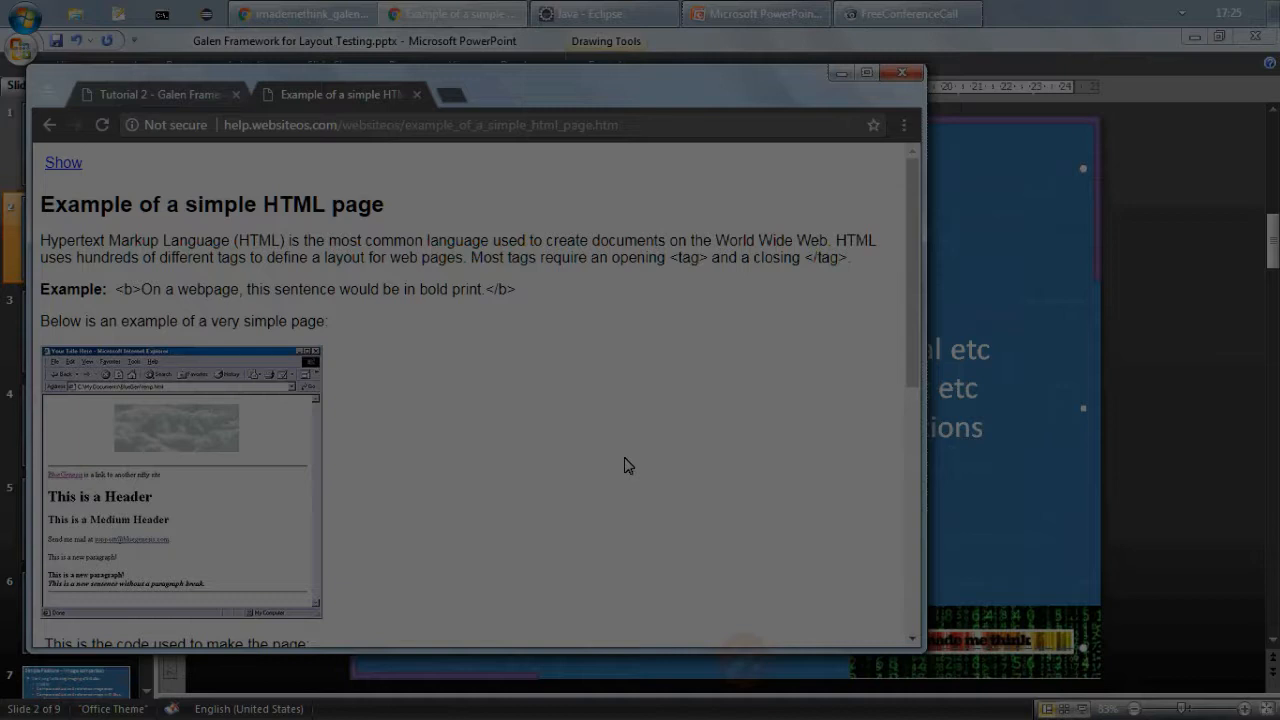
scroll("down", 3)
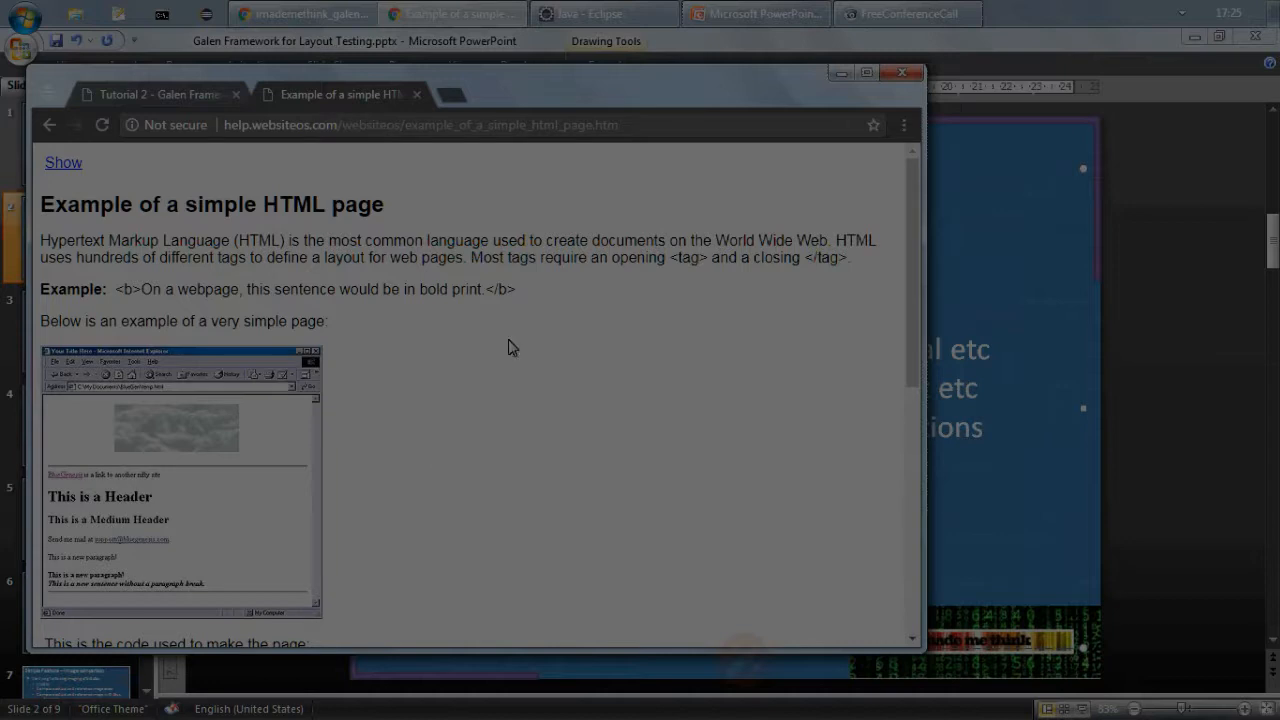
mouse_move(732, 146)
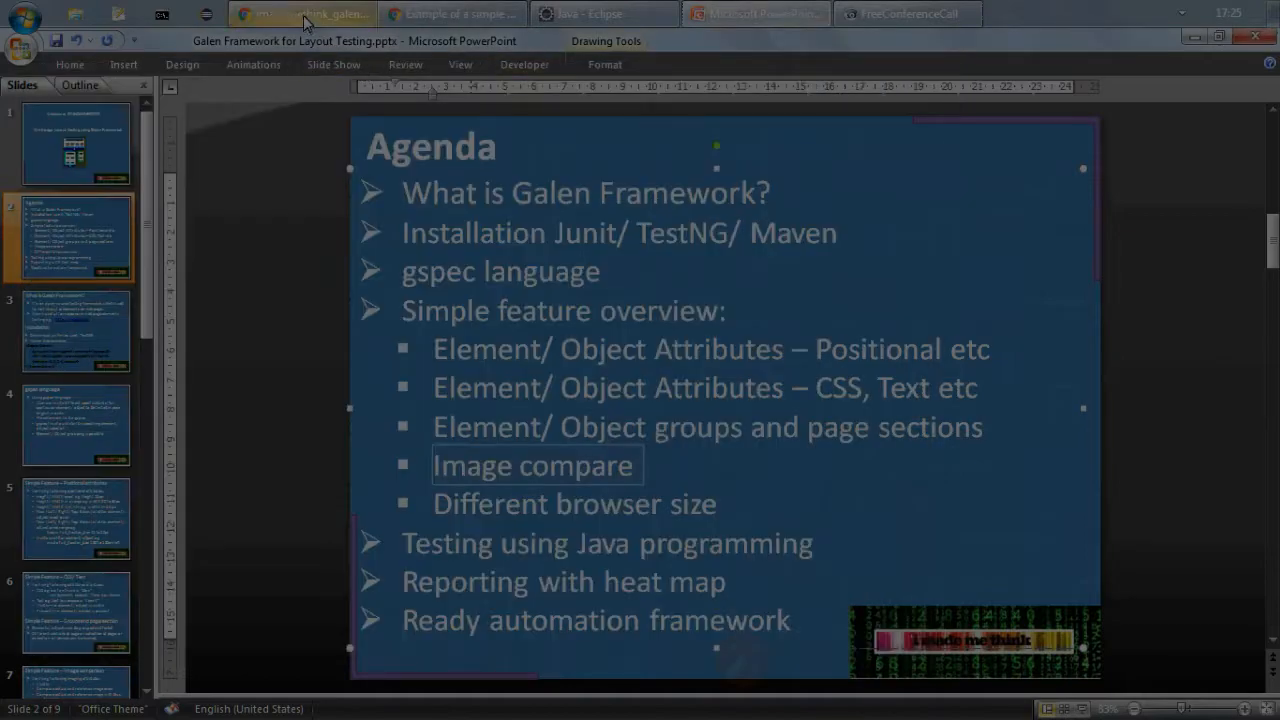
Bring up GalenImageCompare.gspec on GitHub and highlight the image element's css locator.
left_click(300, 13)
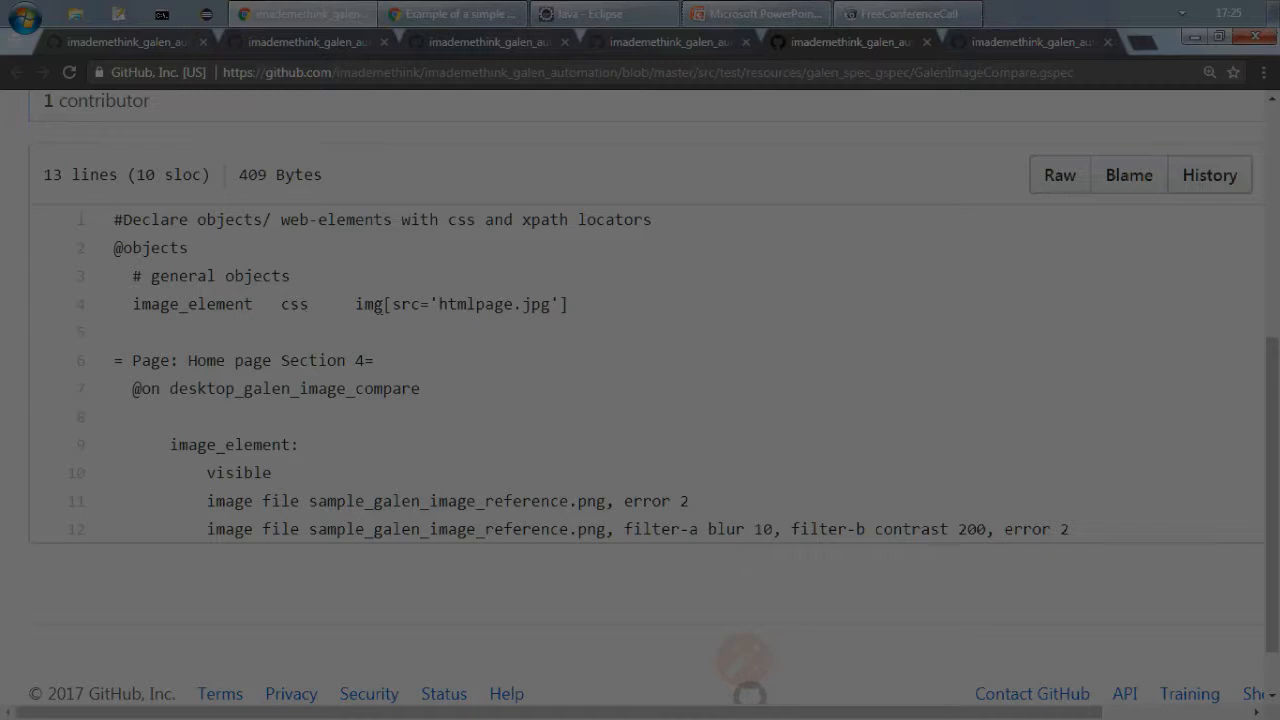
double_click(460, 304)
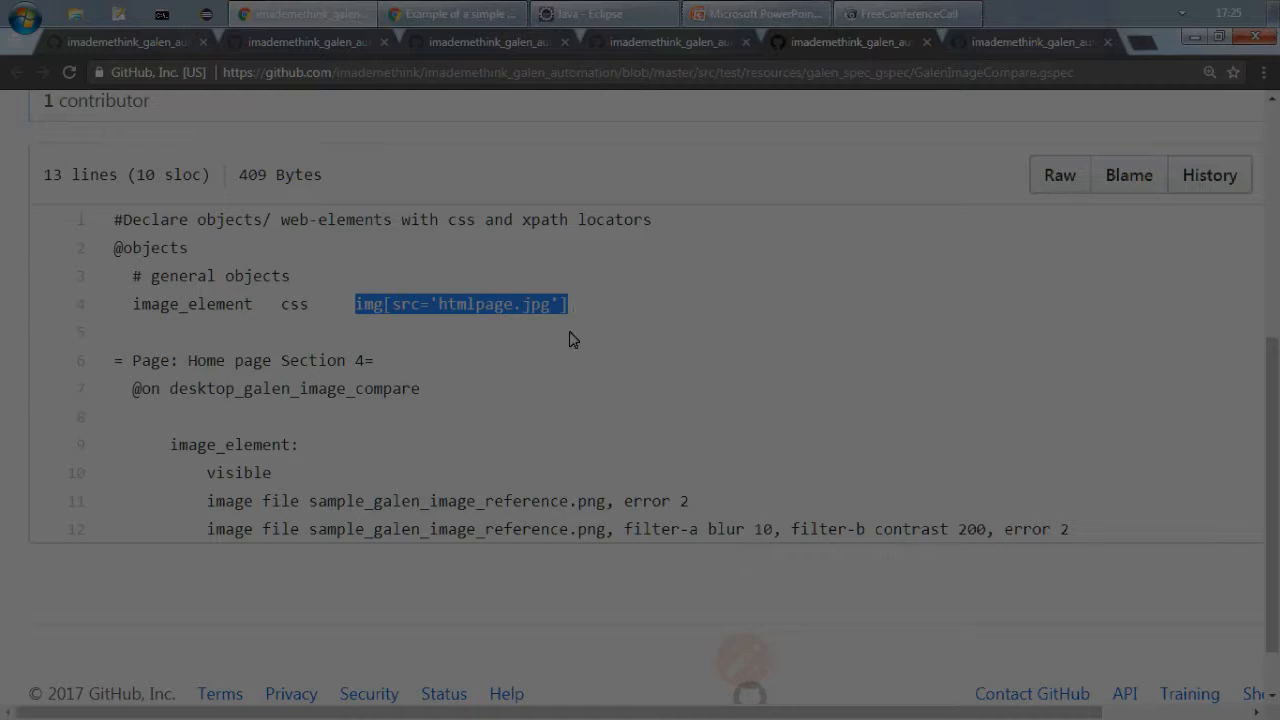
double_click(230, 444)
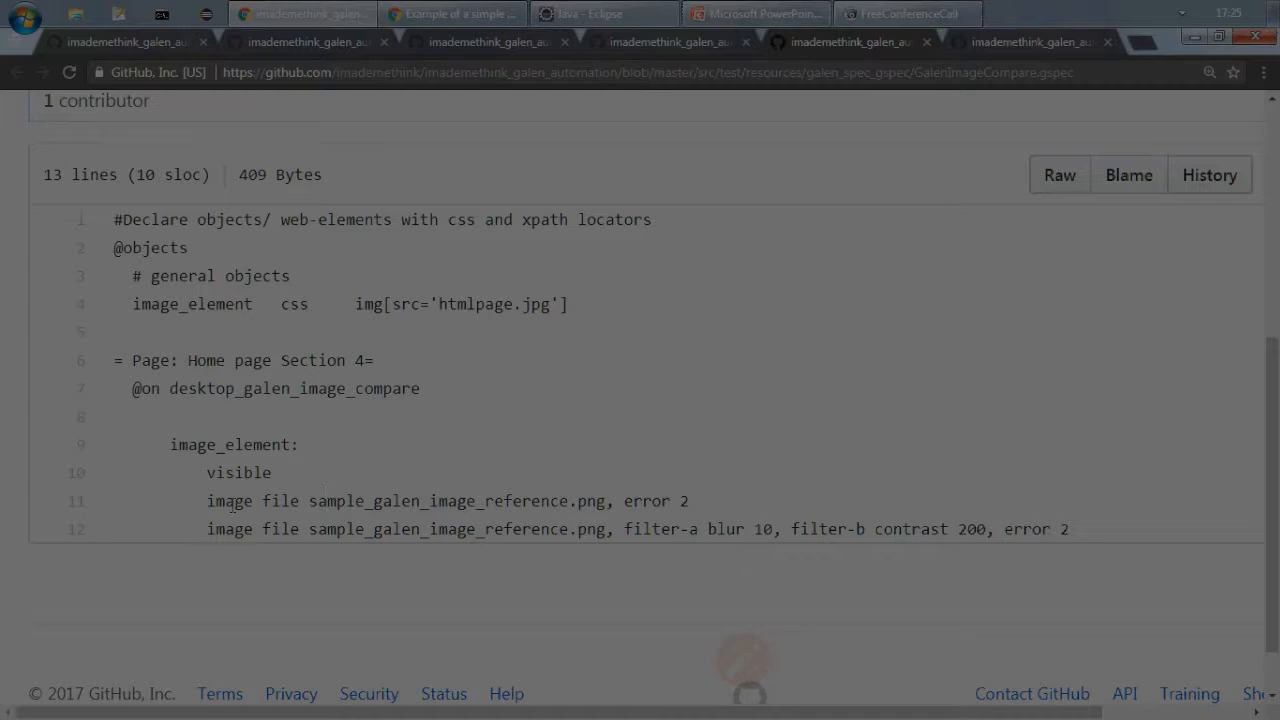
Highlight the image file check's error 2 tolerance and the contrast filter on line 12.
double_click(282, 501)
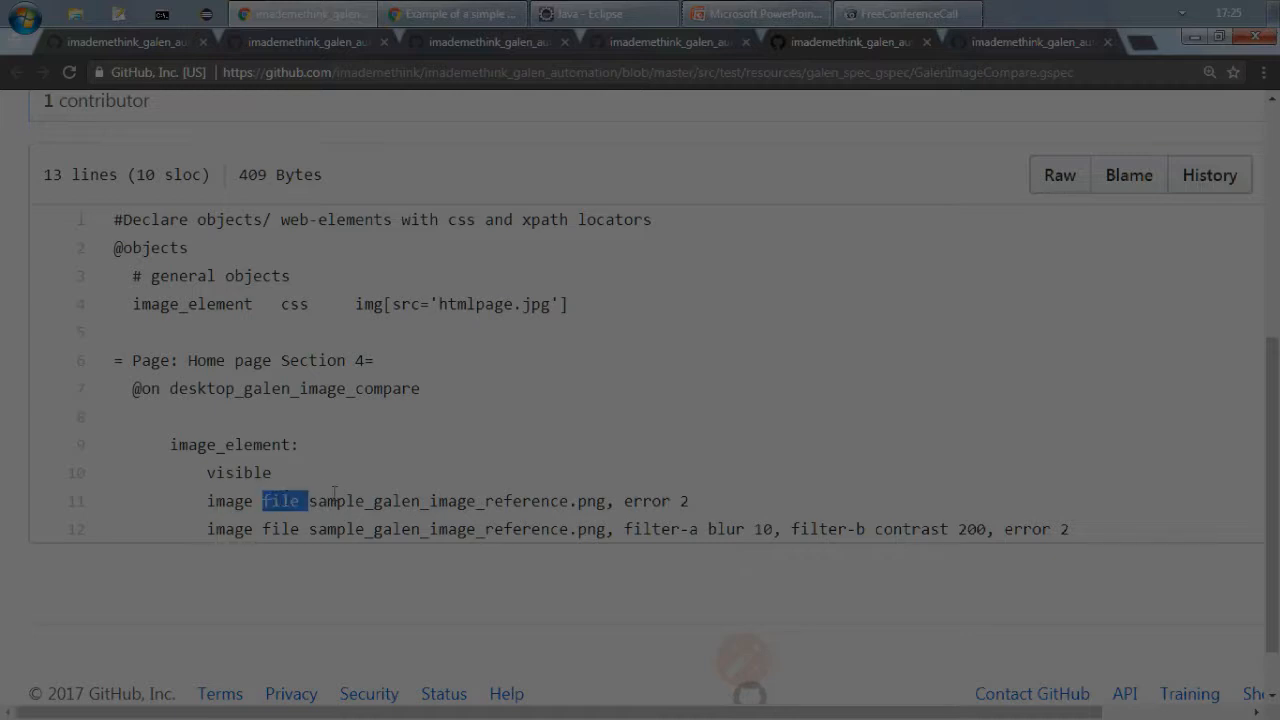
left_click_drag(310, 501, 575, 501)
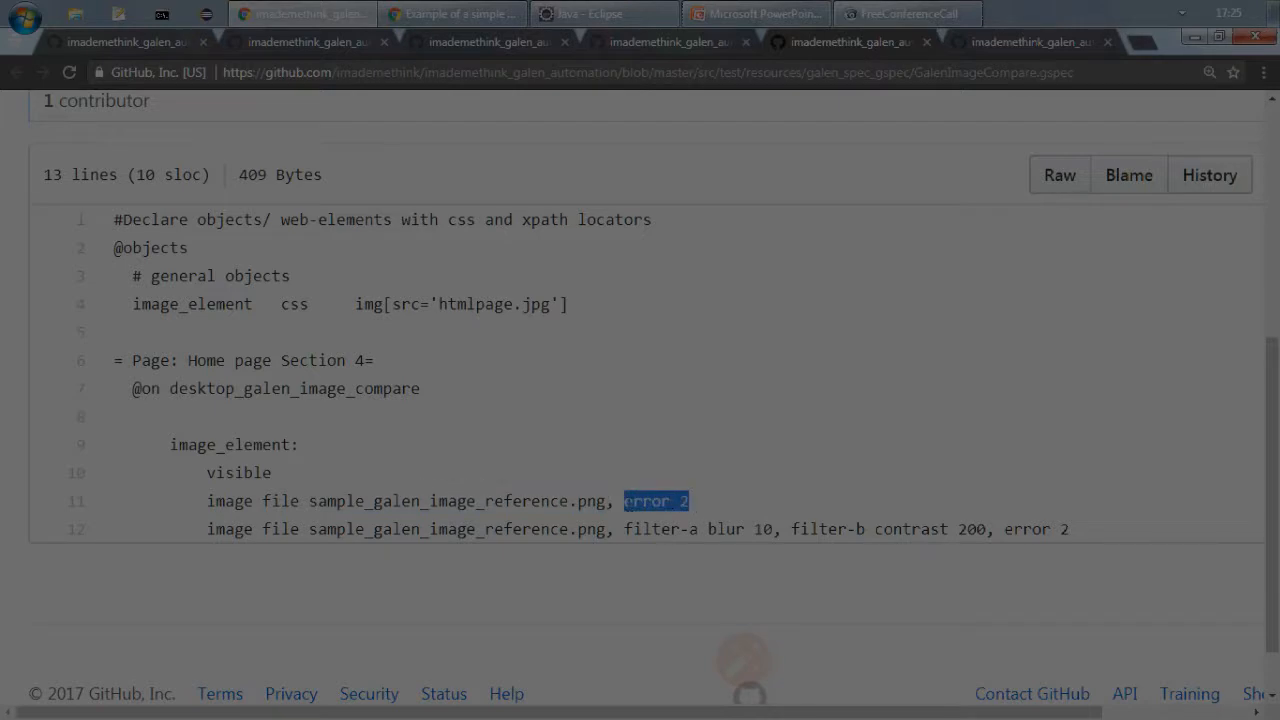
mouse_move(720, 502)
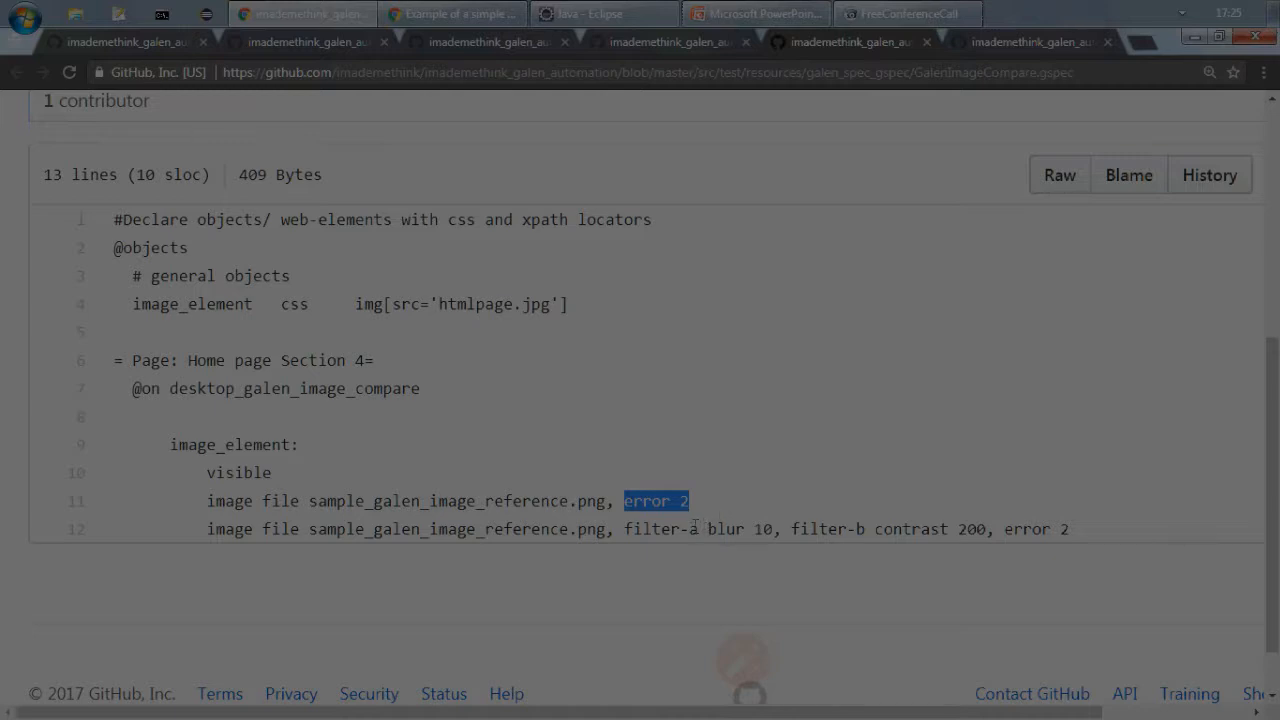
double_click(900, 529)
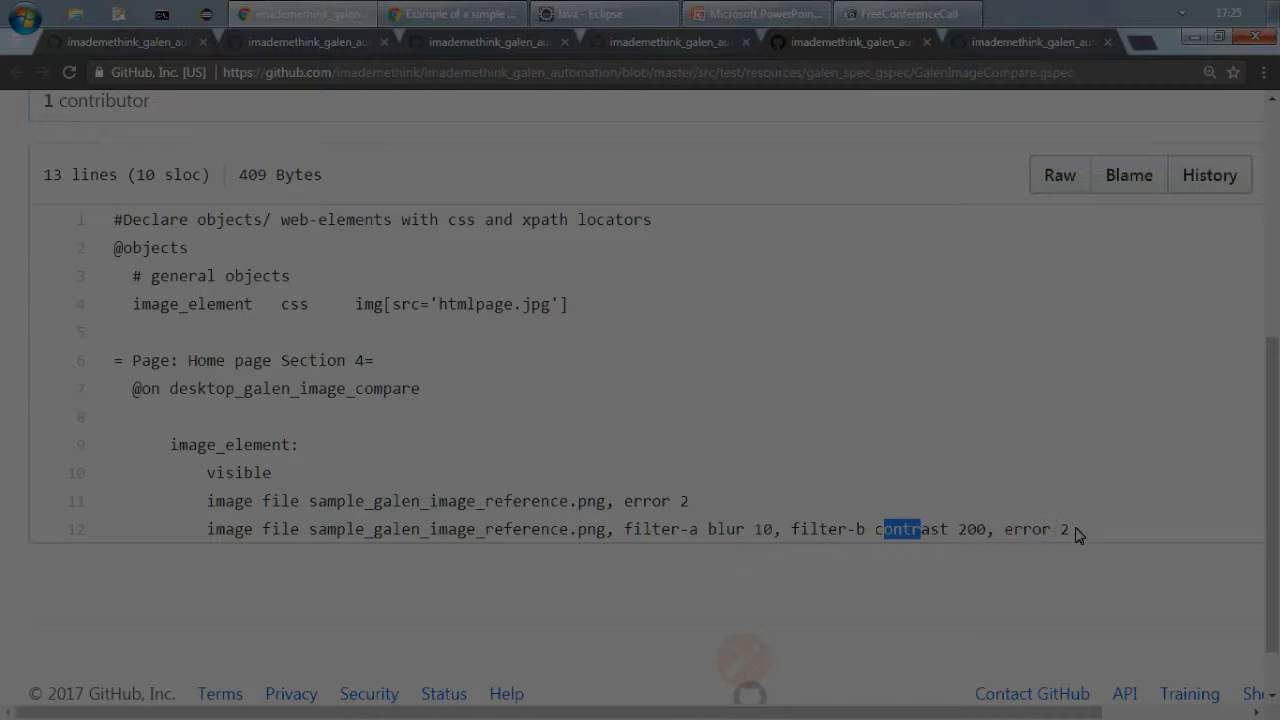
mouse_move(1080, 535)
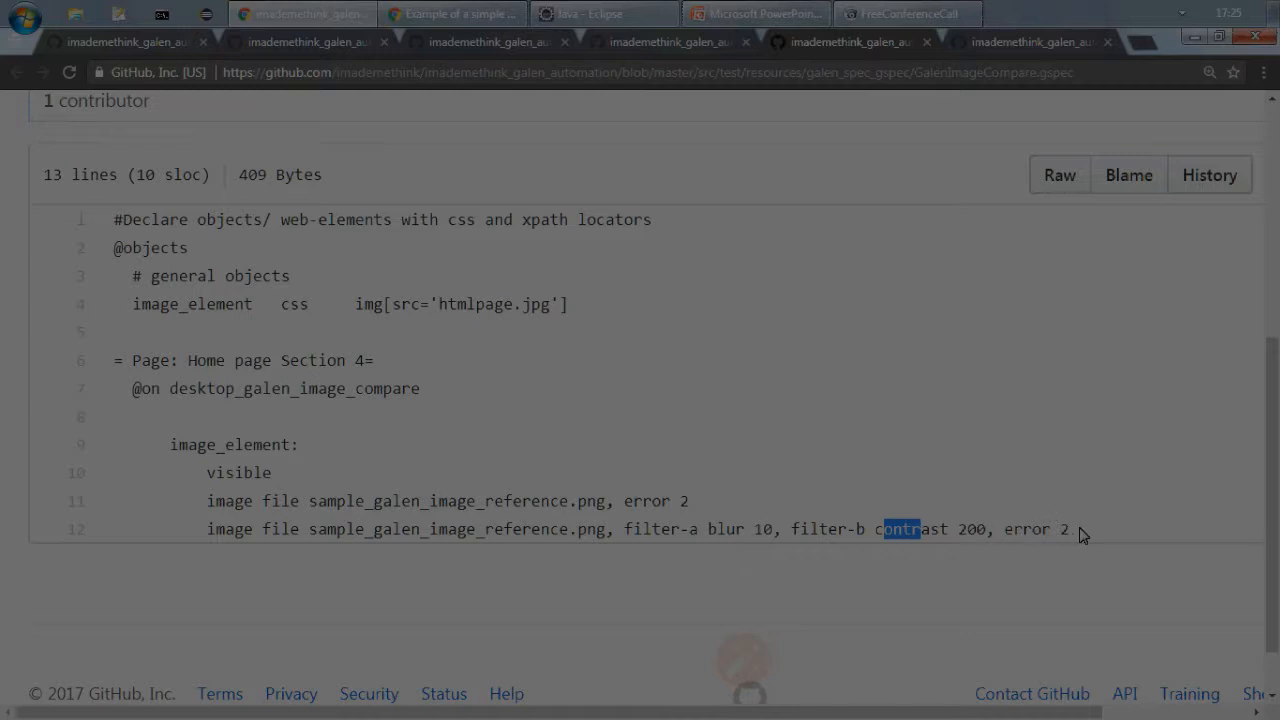
mouse_move(342, 457)
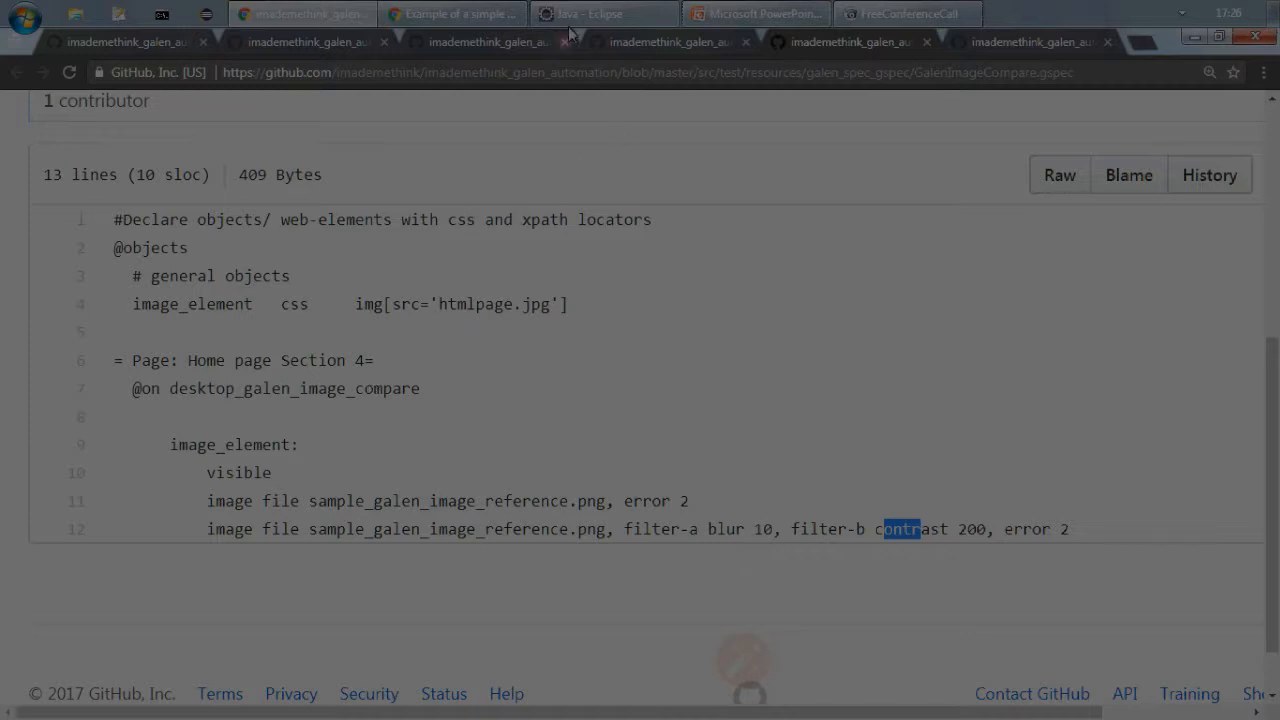
Run GalenExample4_ImageCompare as a JUnit test from the Eclipse workspace.
left_click(592, 13)
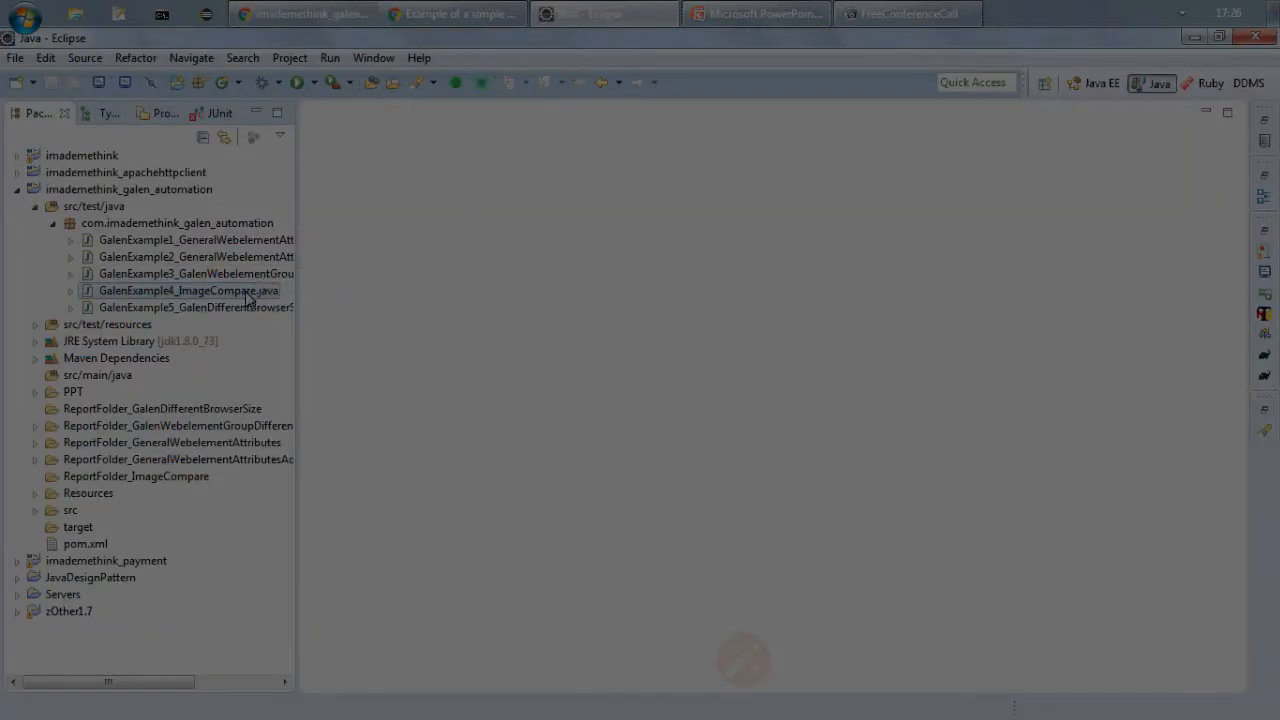
right_click(188, 290)
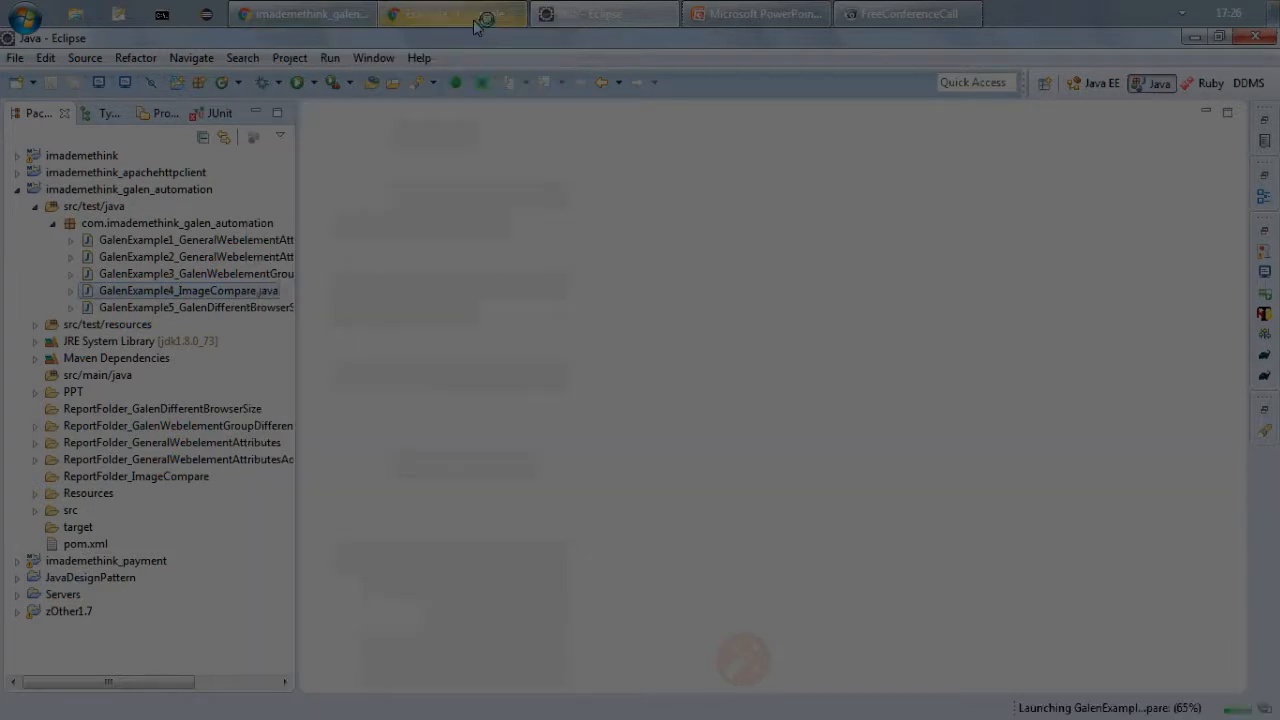
left_click(452, 13)
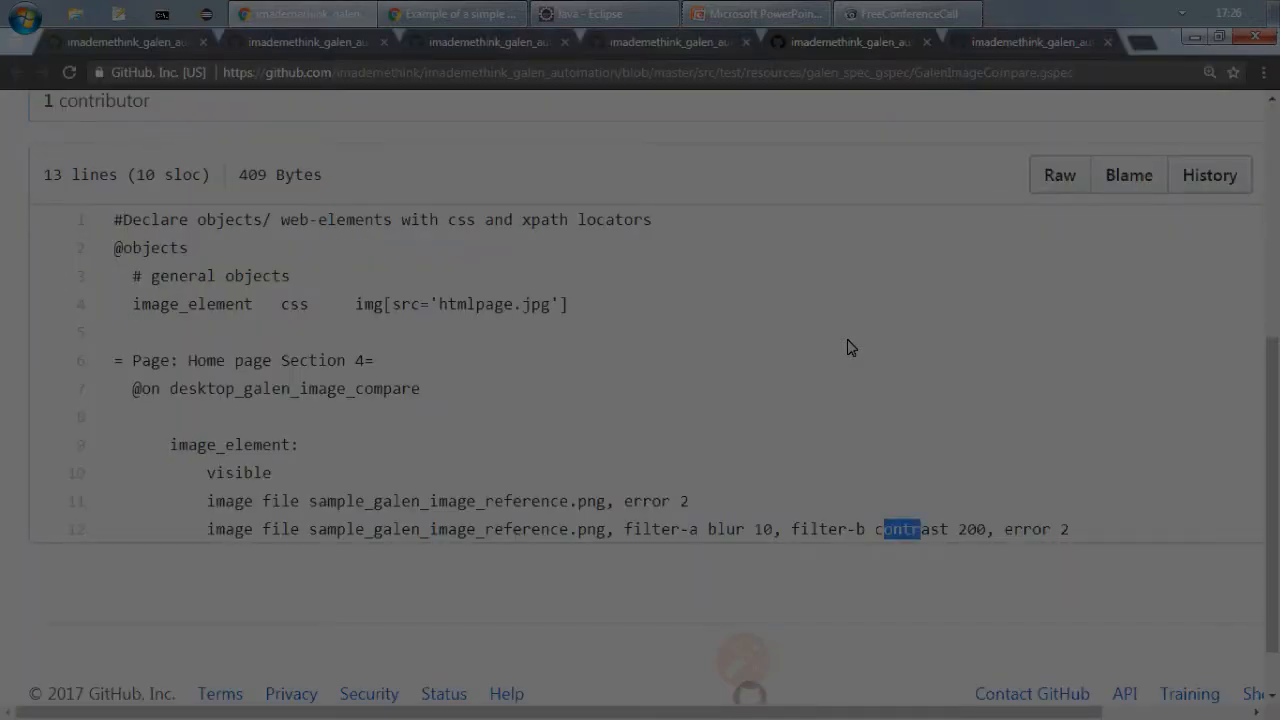
Return to the failed test run and open the generated ImageCompare HTML report.
left_click(590, 13)
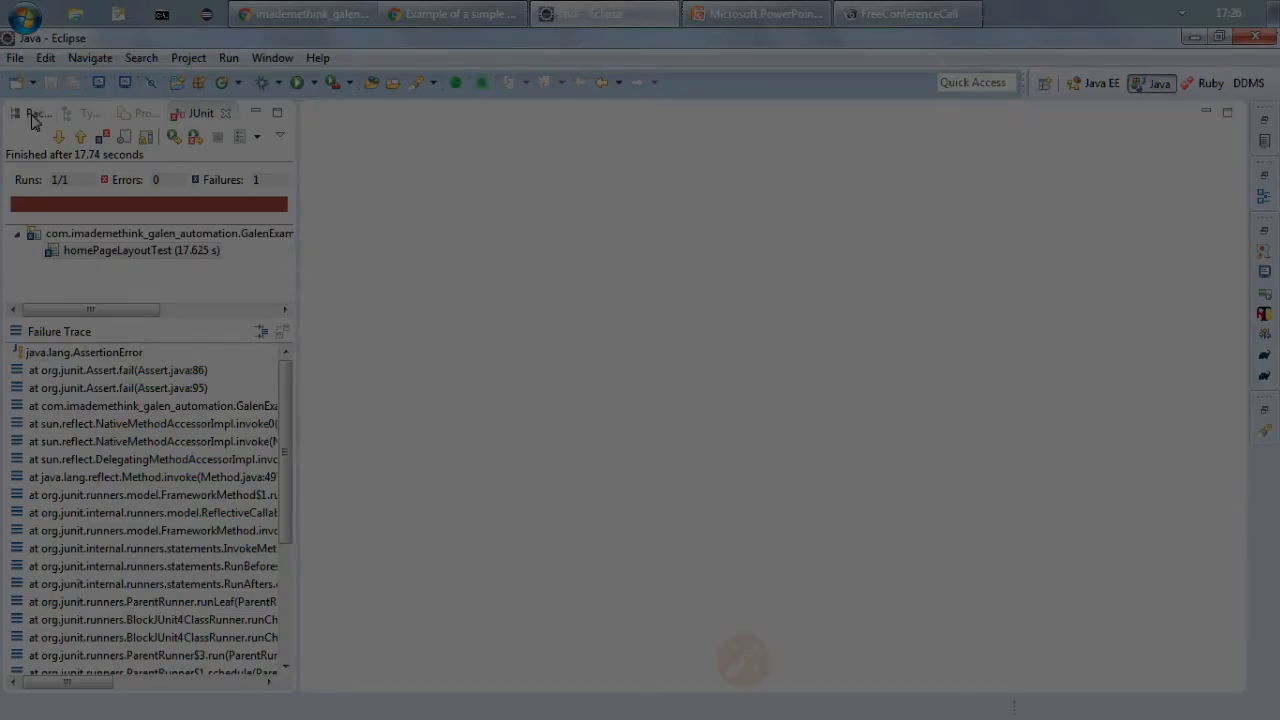
right_click(110, 475)
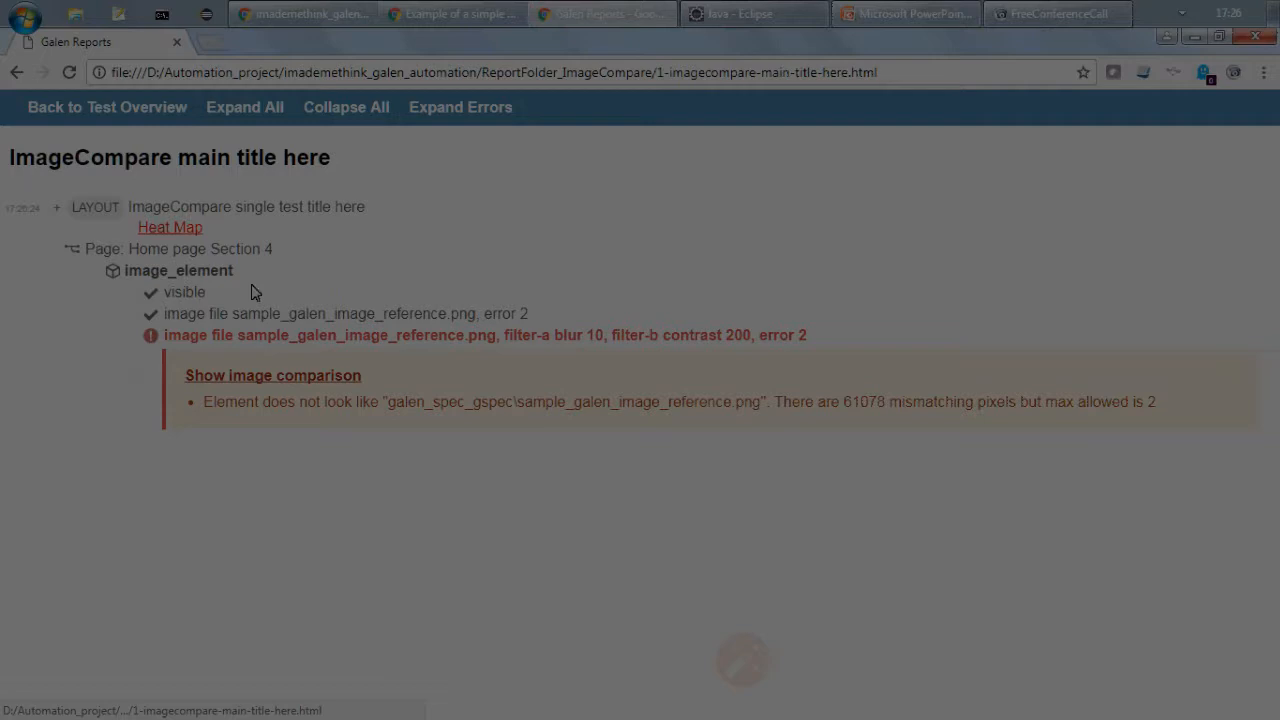
mouse_move(368, 290)
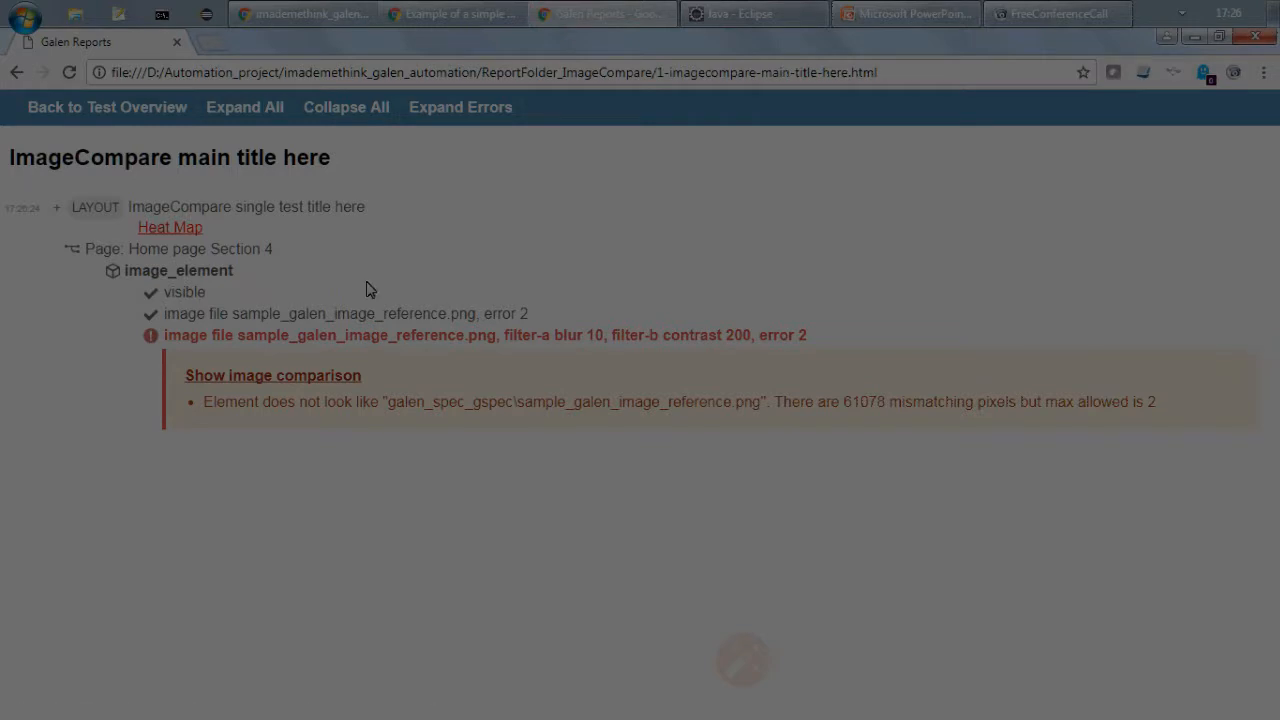
mouse_move(656, 361)
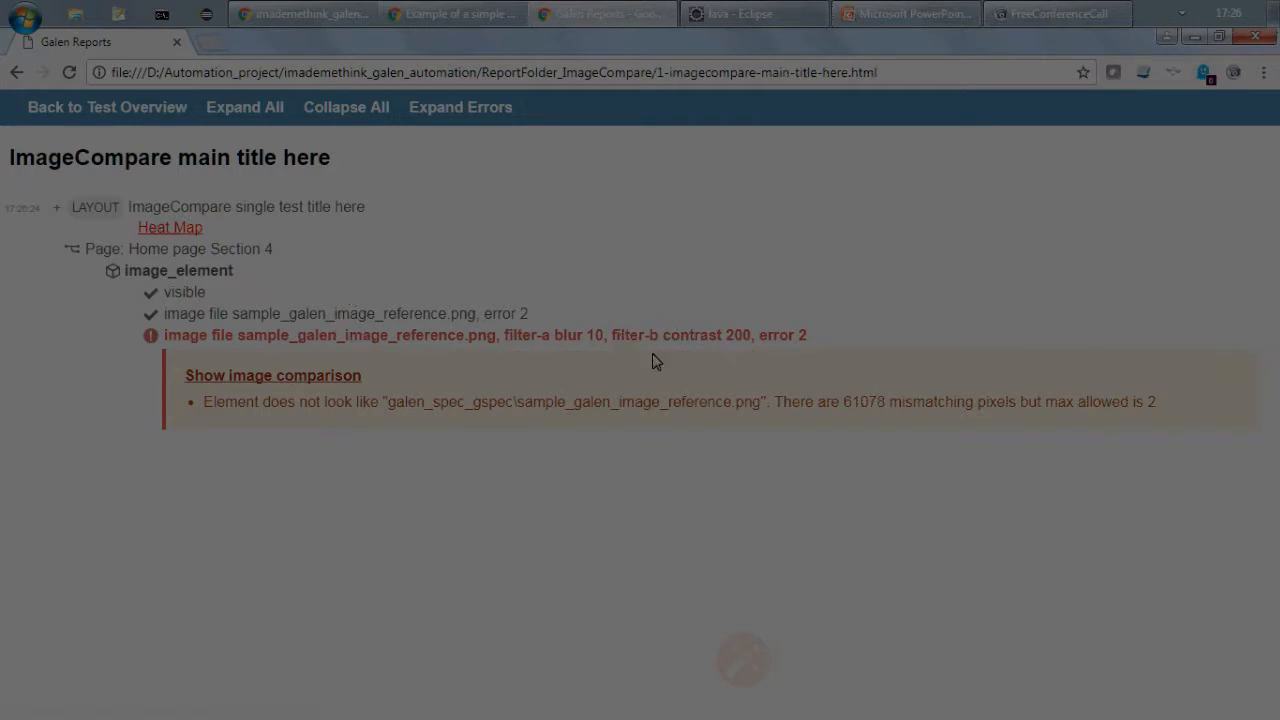
mouse_move(730, 337)
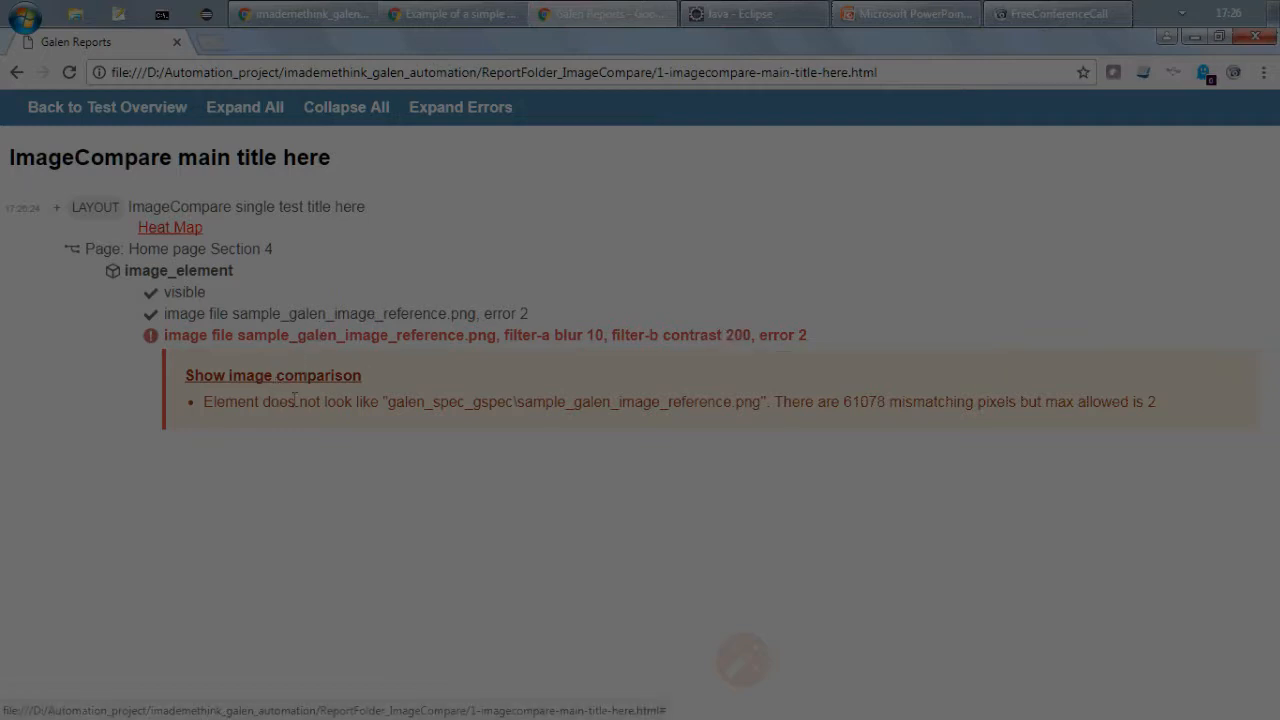
mouse_move(240, 395)
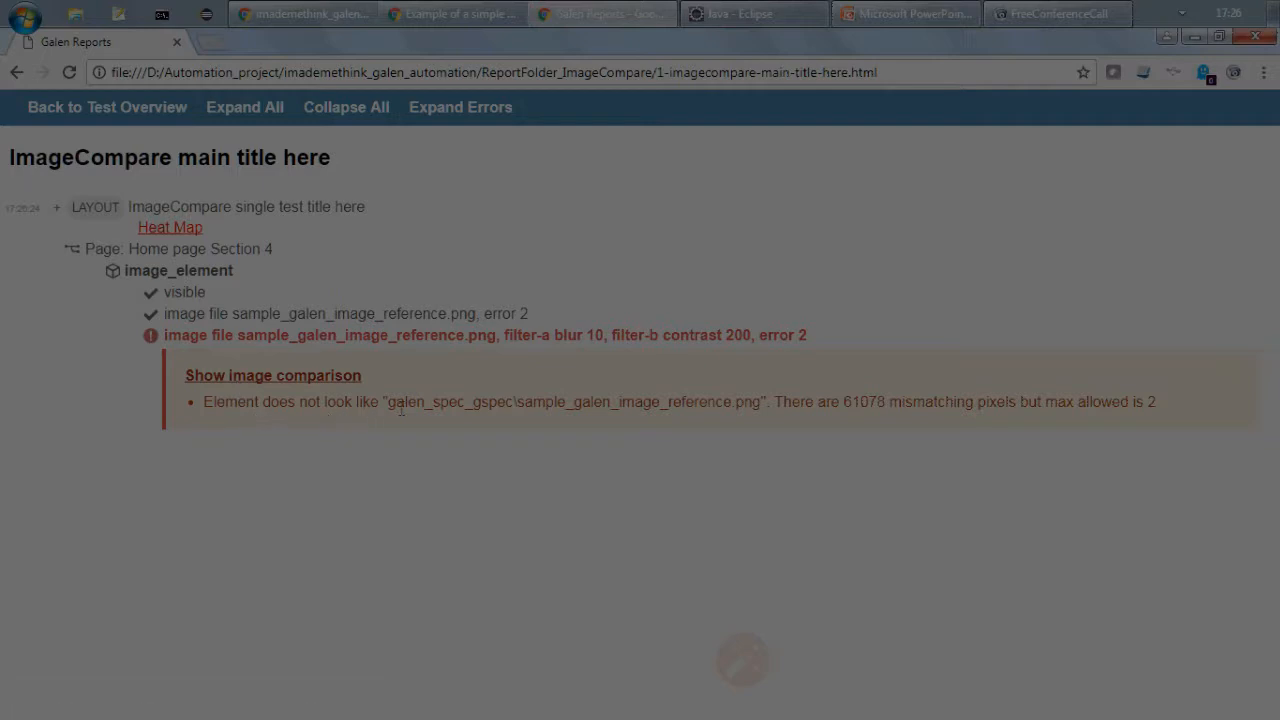
mouse_move(812, 401)
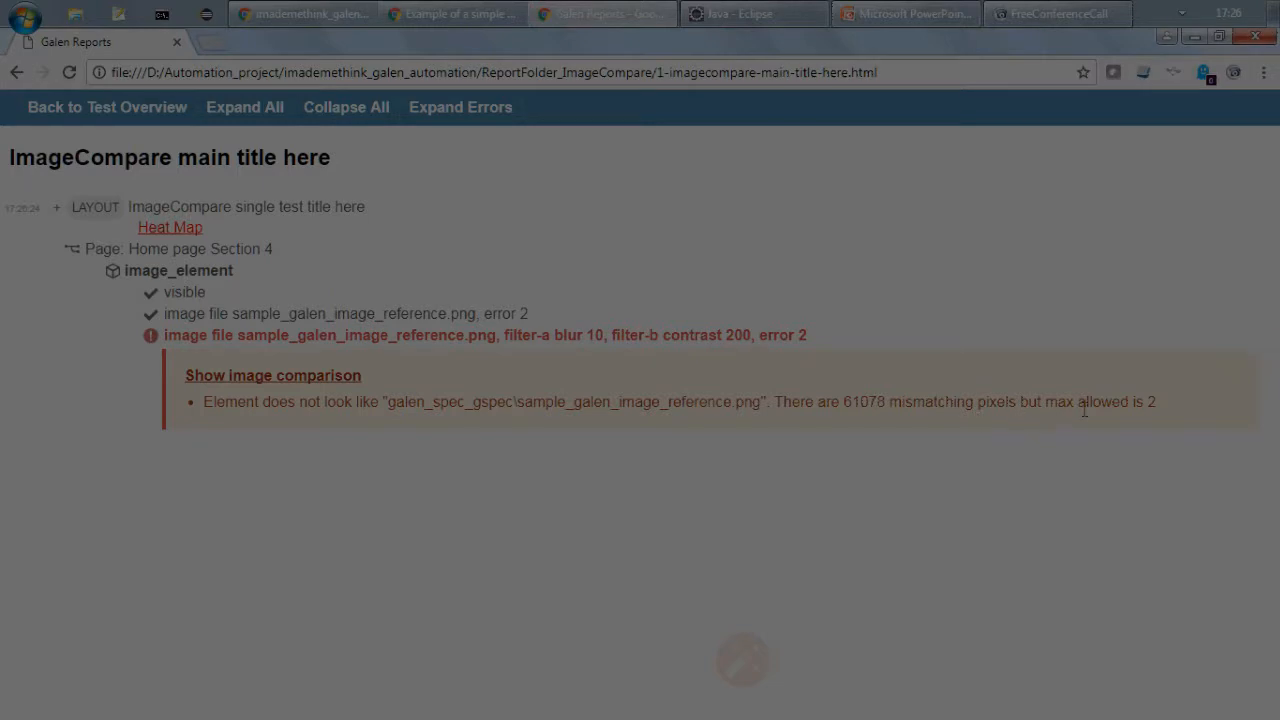
mouse_move(697, 423)
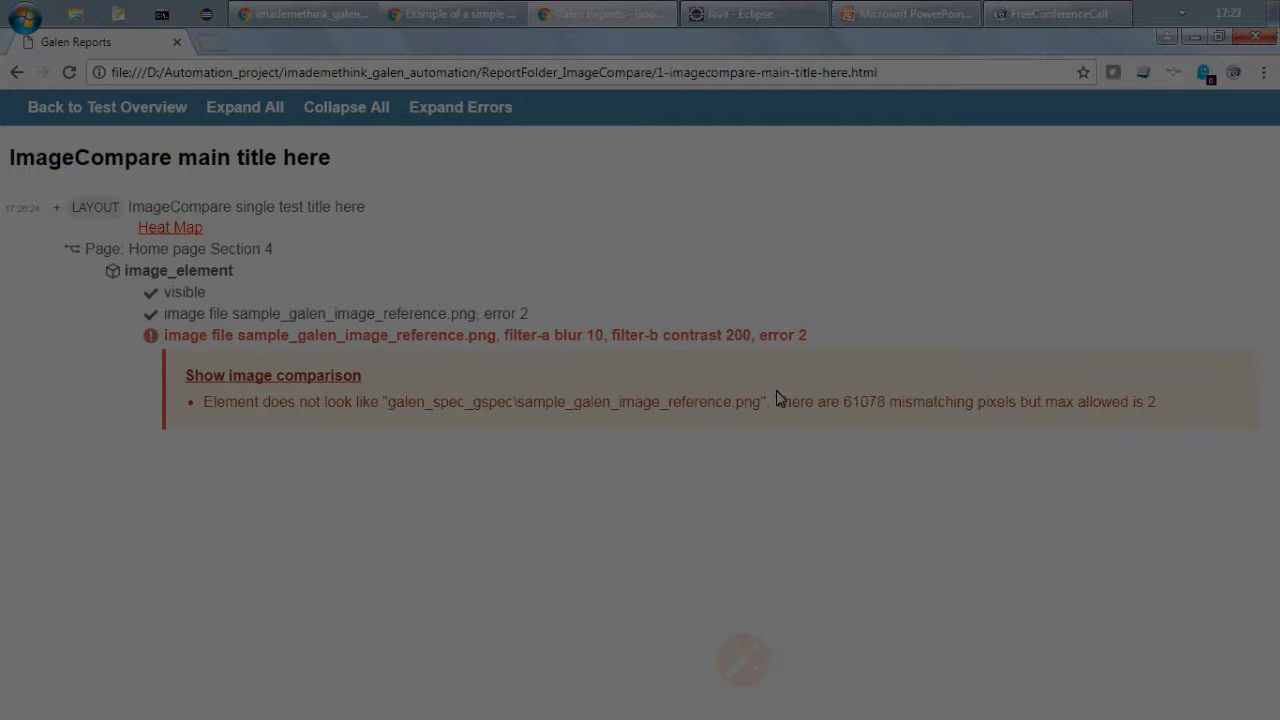
mouse_move(308, 400)
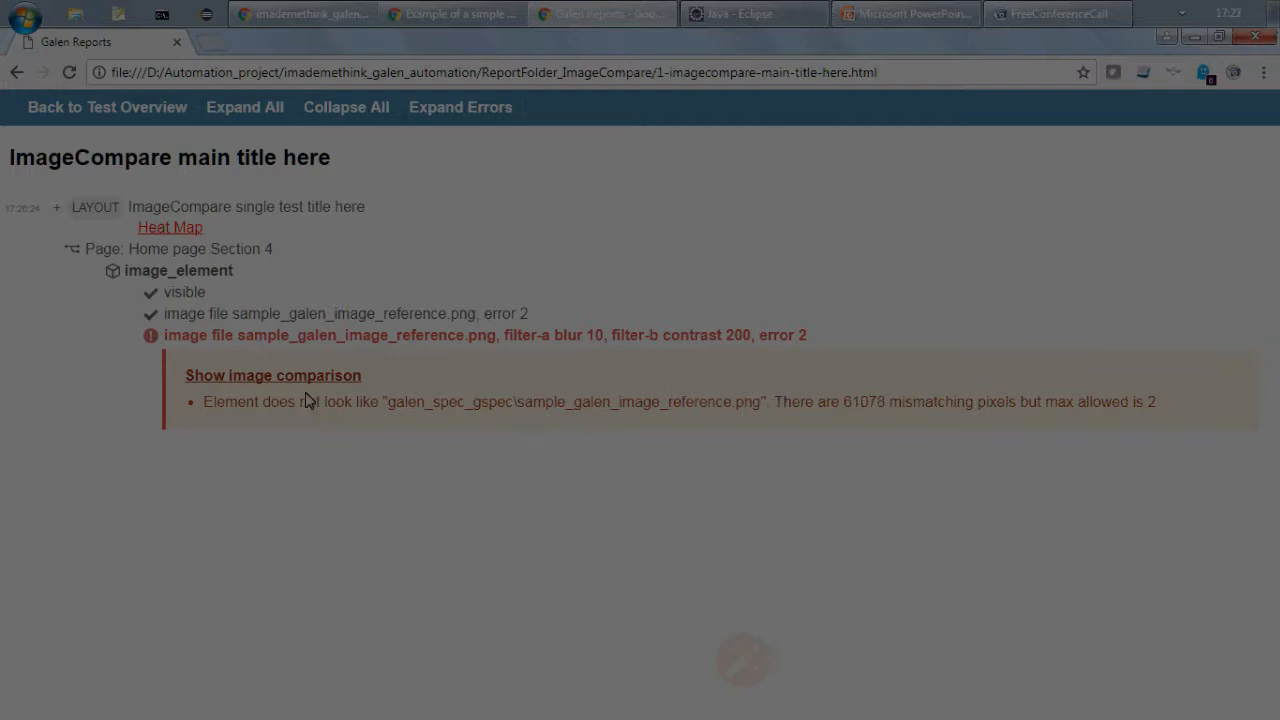
Review the actual-versus-expected image comparison and its heat map, then close the report.
left_click(273, 375)
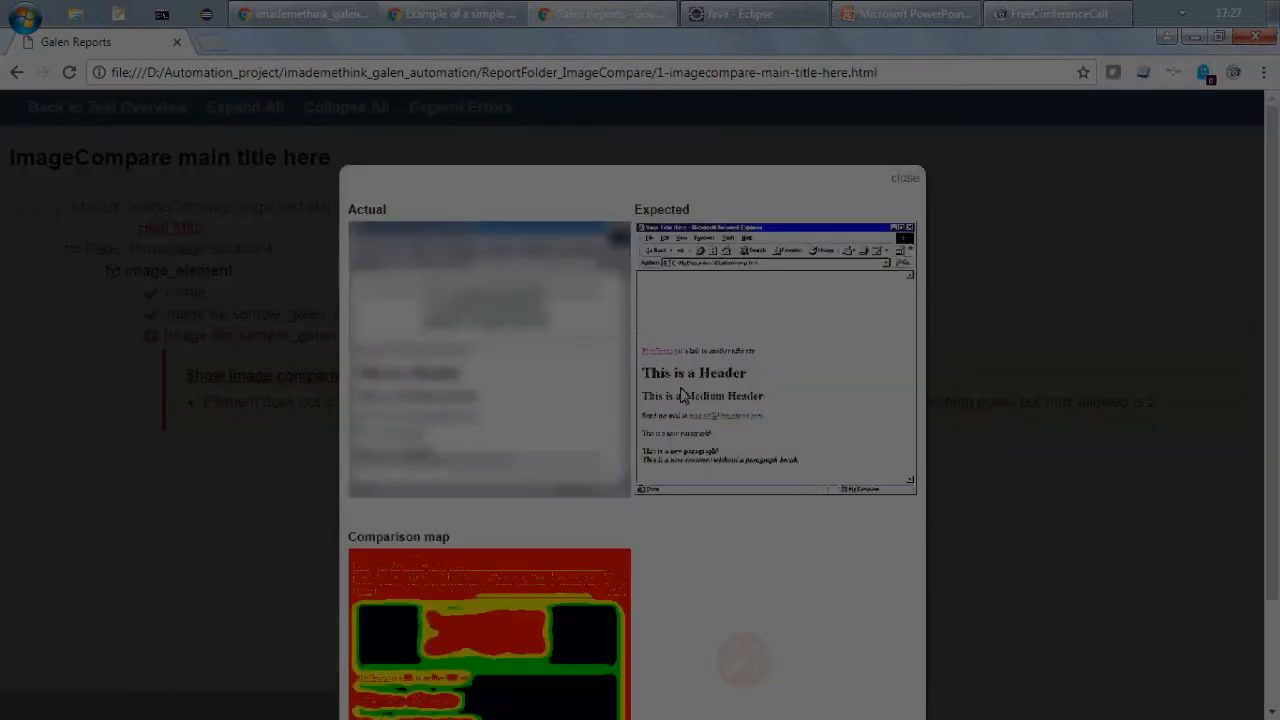
left_click(905, 178)
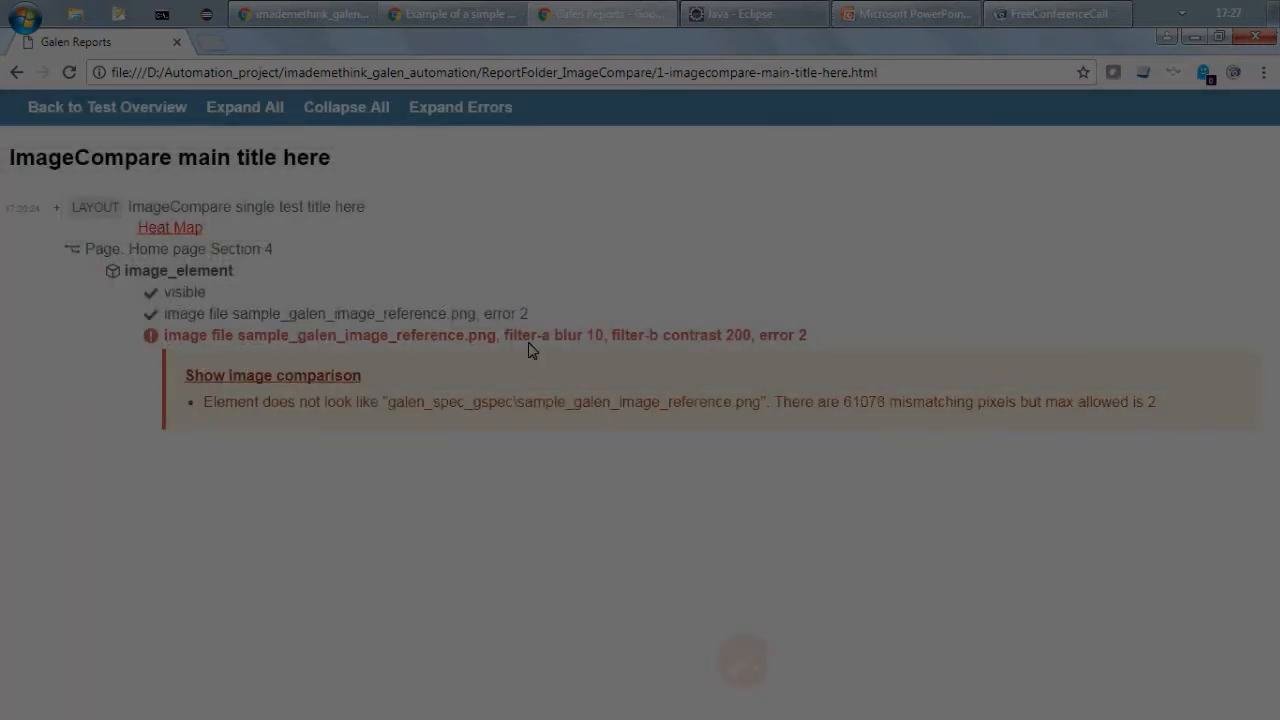
mouse_move(357, 333)
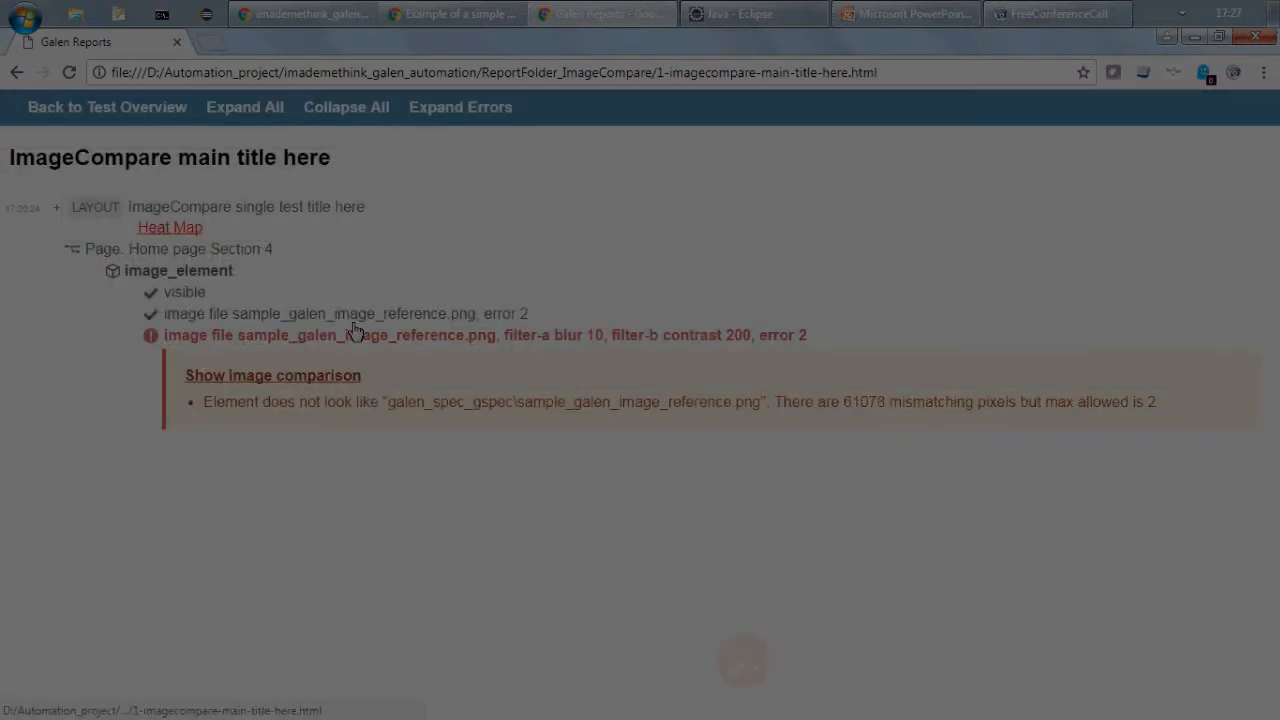
left_click(272, 375)
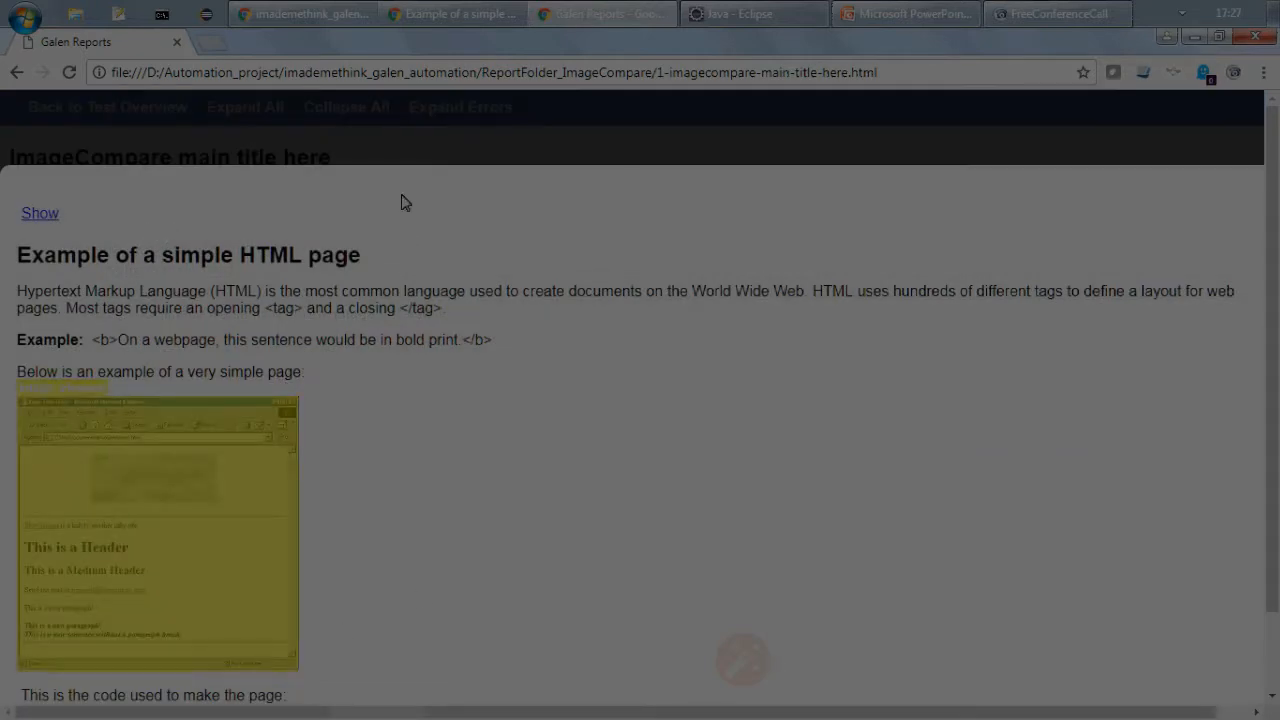
left_click(40, 213)
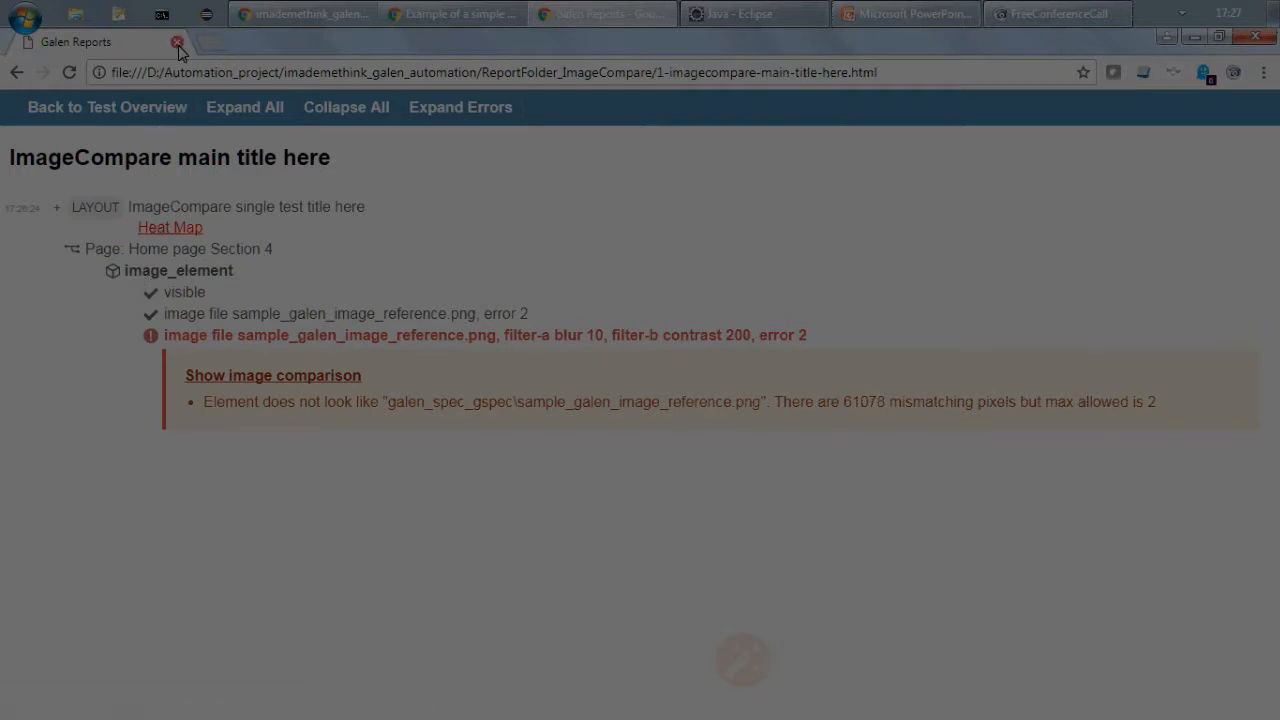
left_click(176, 42)
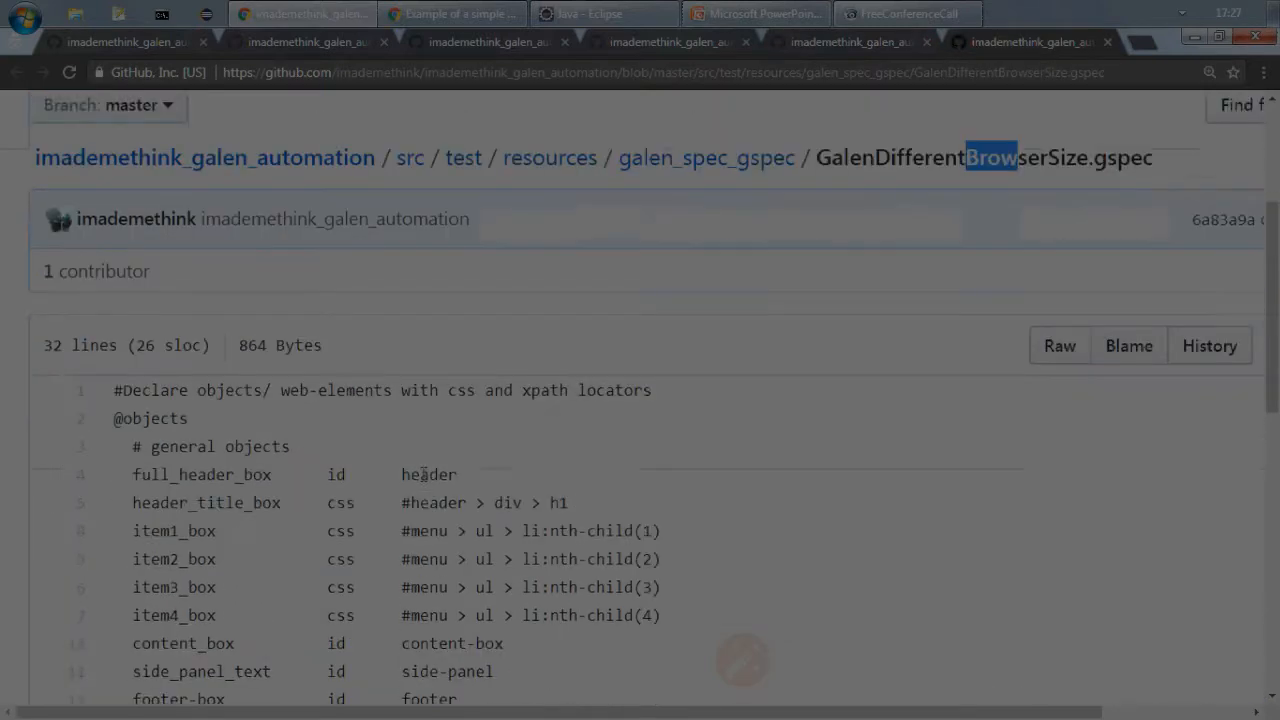
View the Galen tutorial sample page and resize its window to a narrower width.
scroll("down", 3)
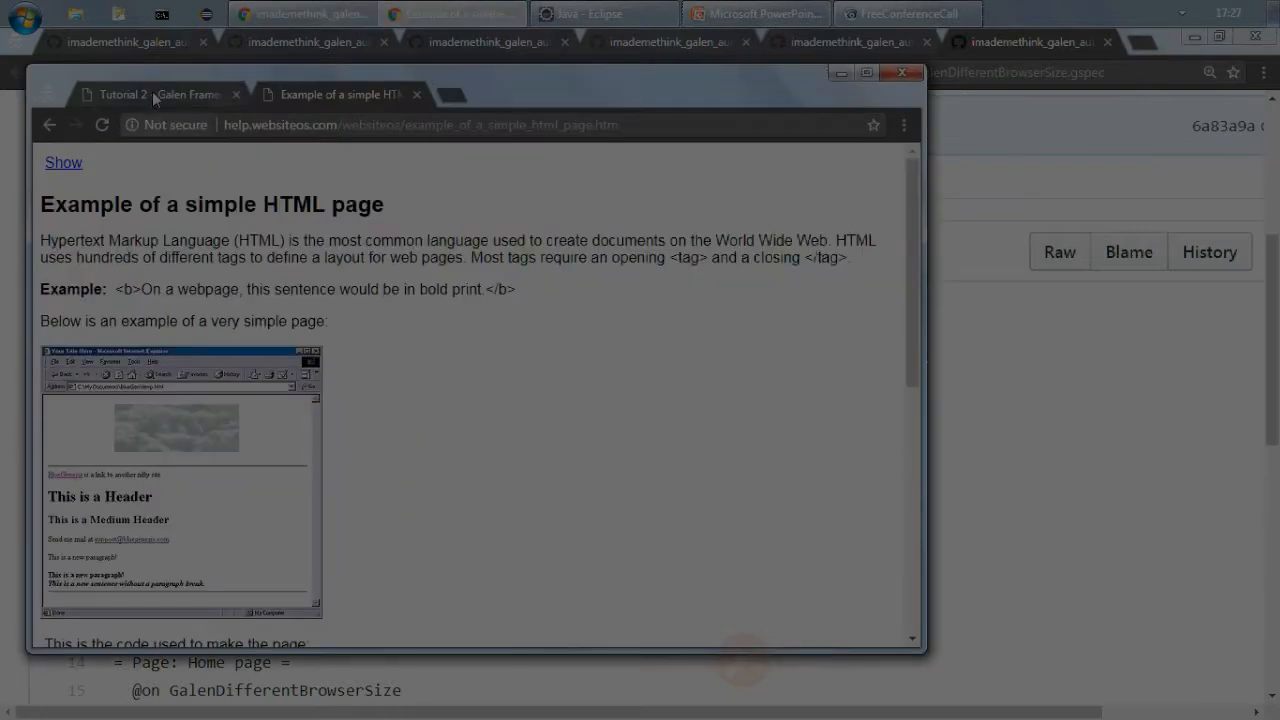
left_click(158, 93)
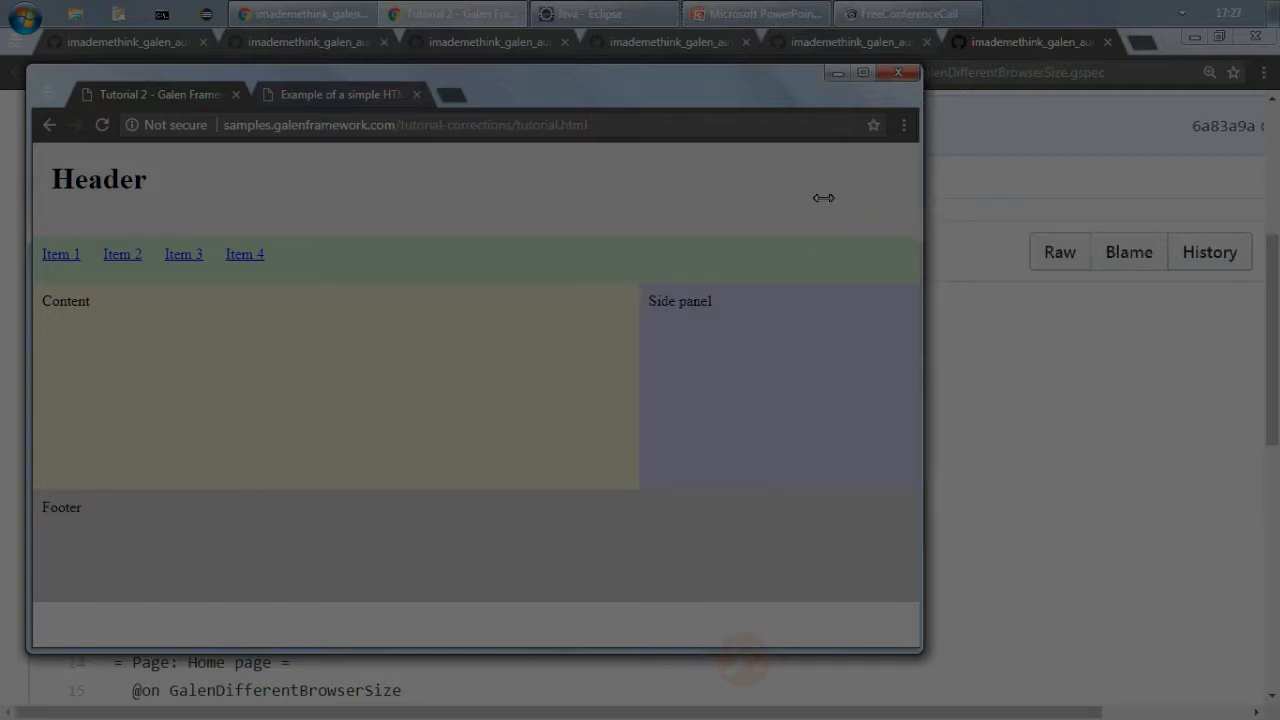
left_click_drag(920, 210, 540, 212)
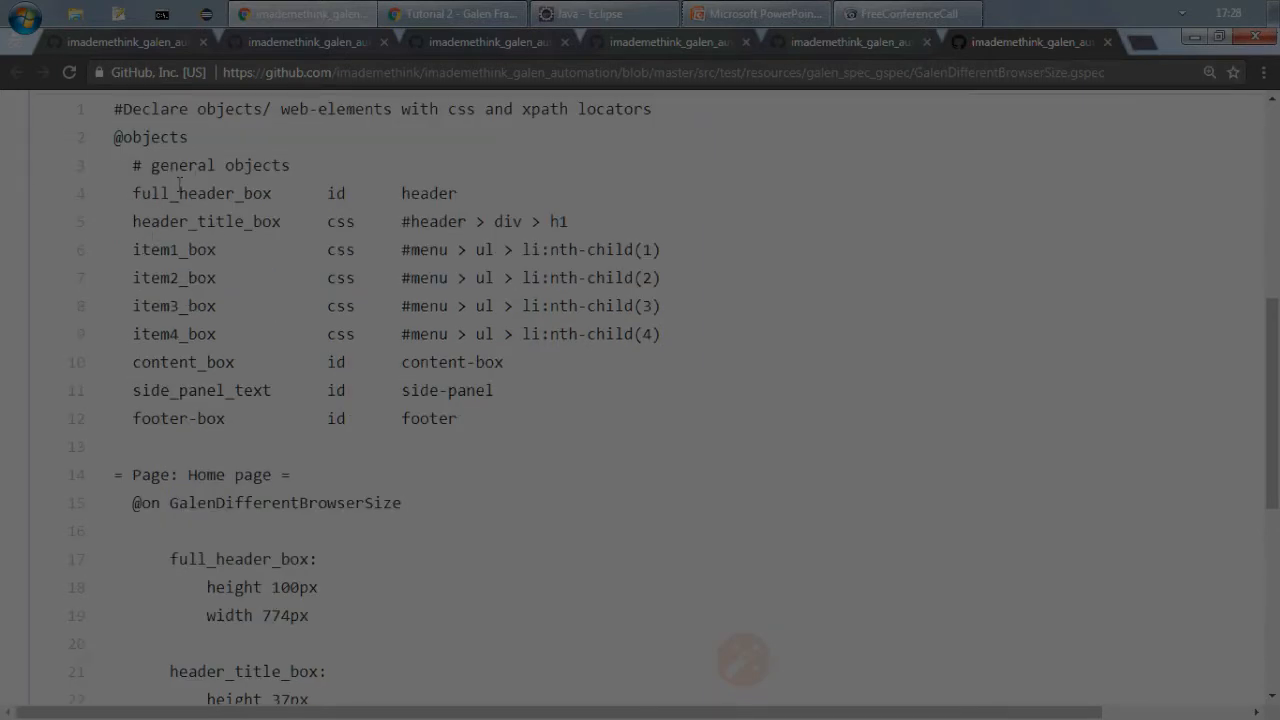
double_click(235, 193)
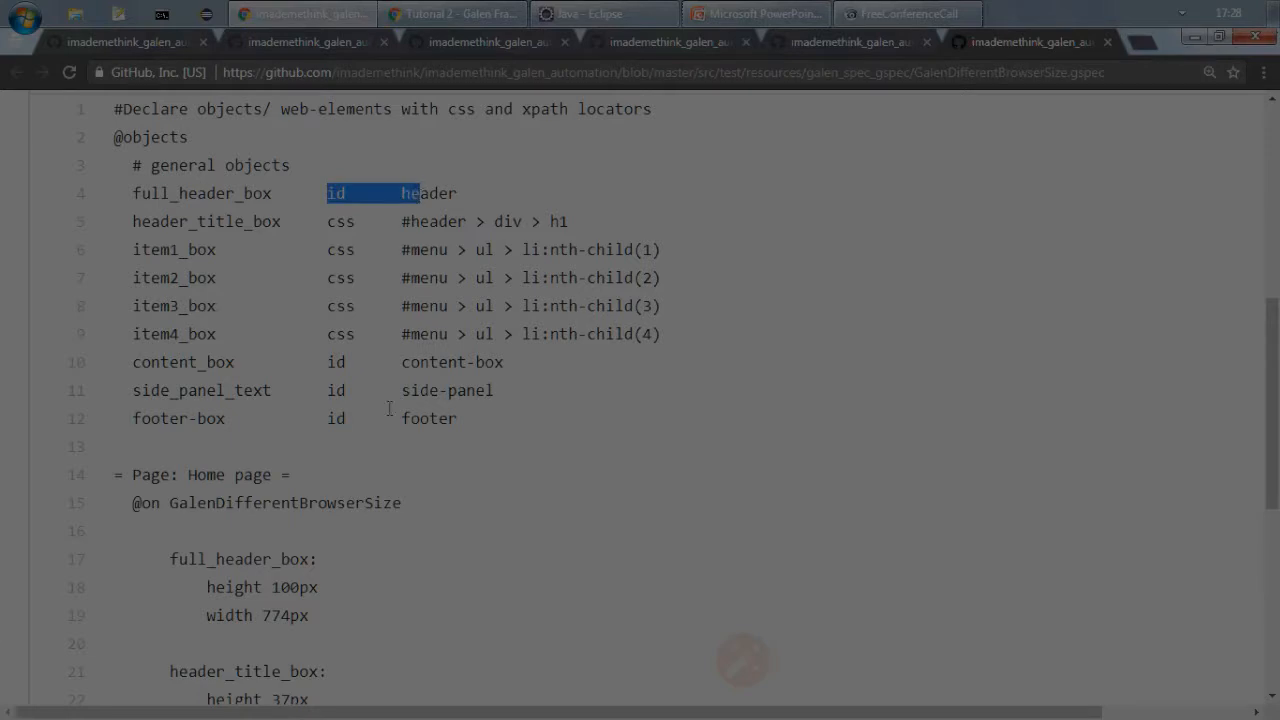
scroll("down", 3)
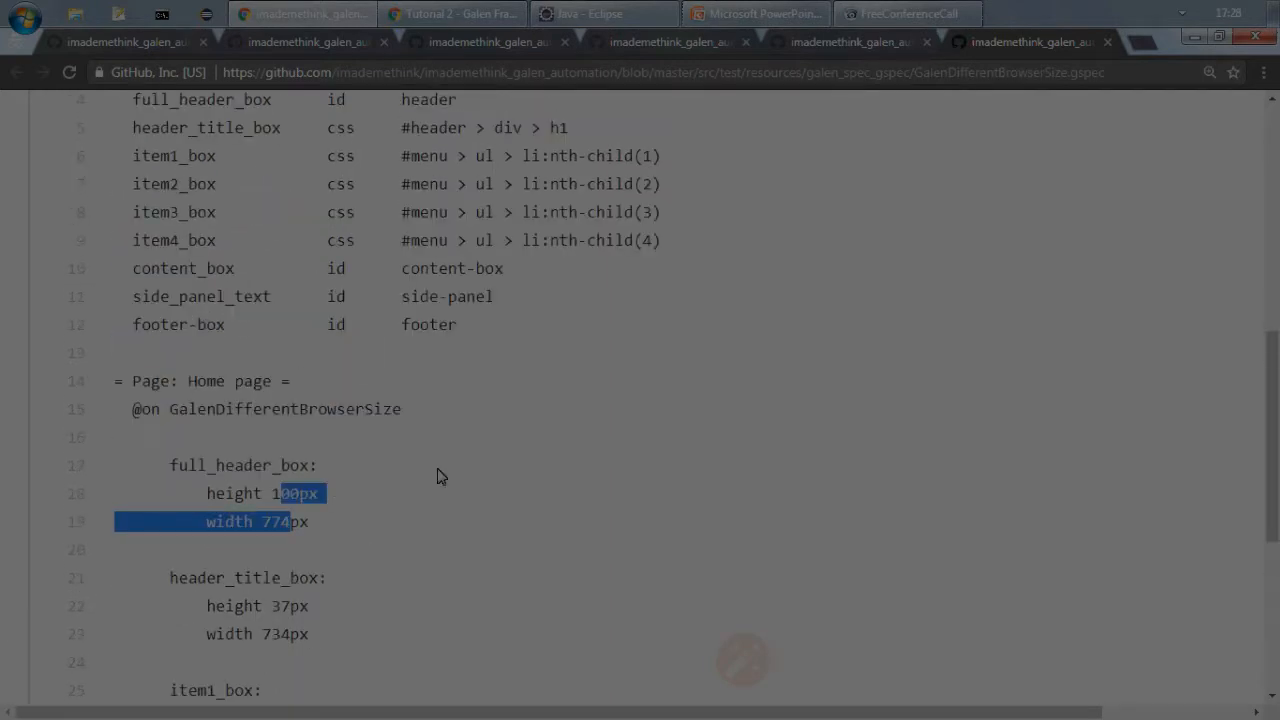
scroll("down", 3)
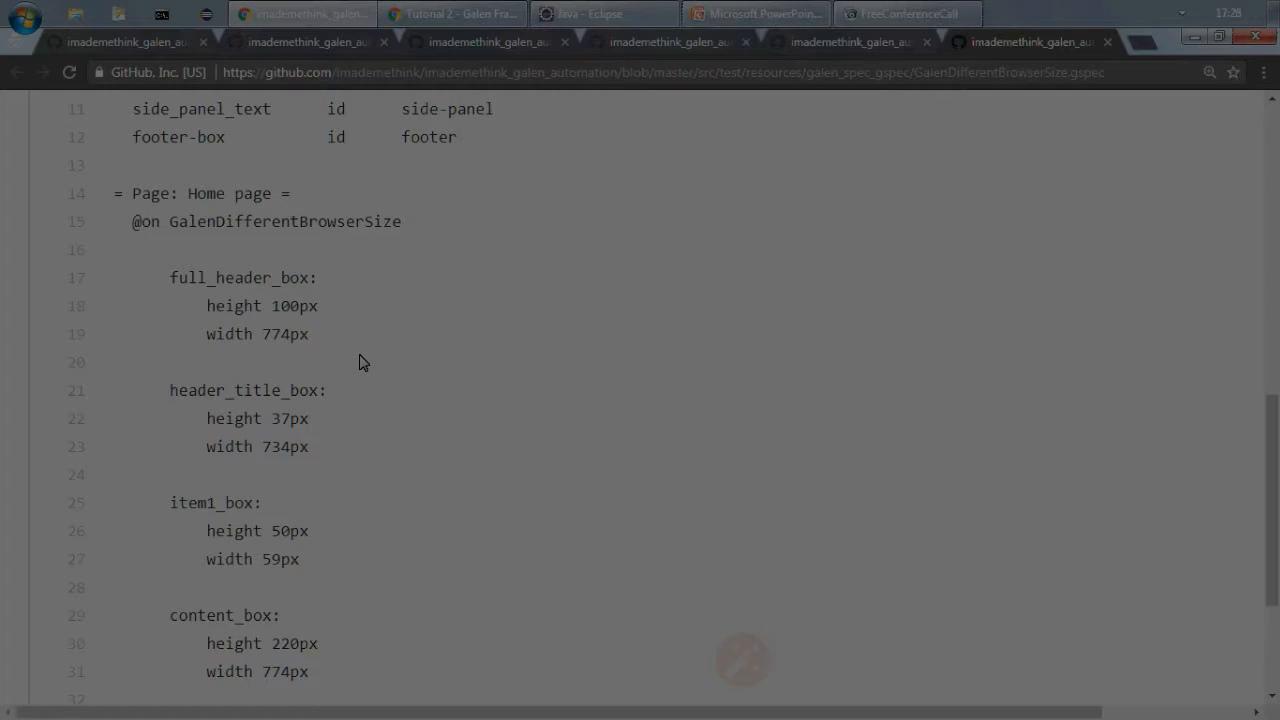
mouse_move(538, 63)
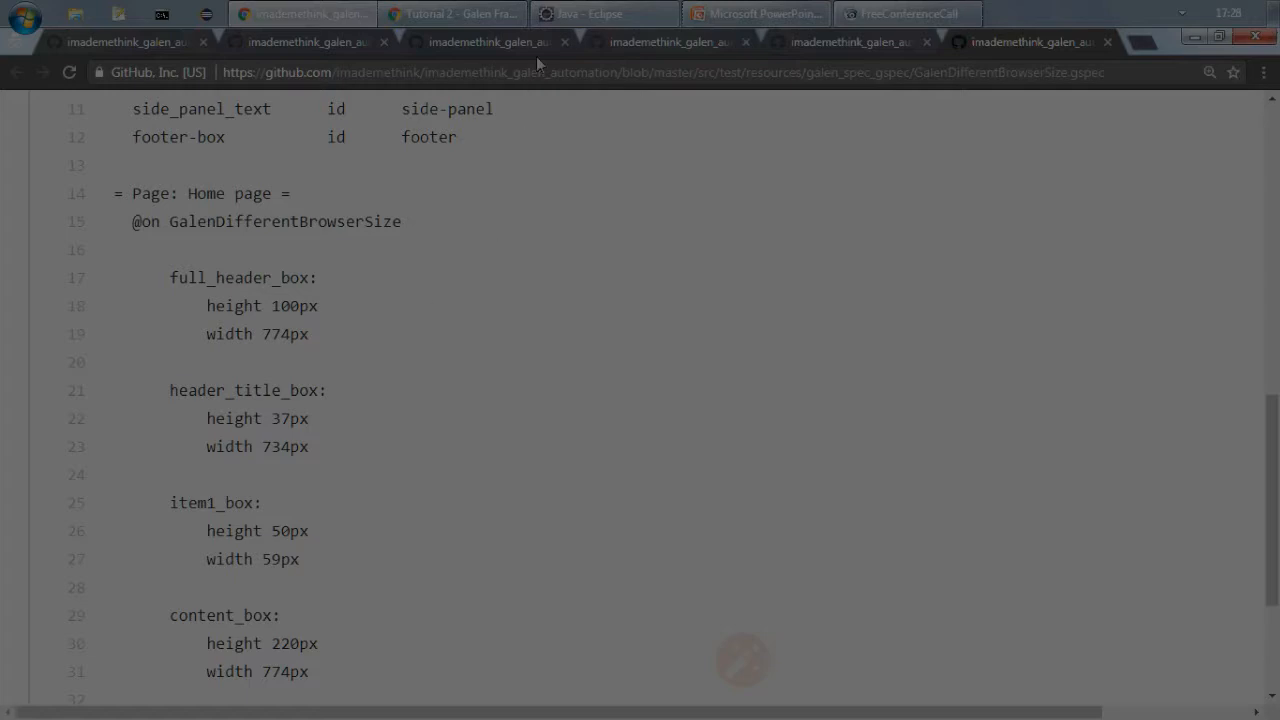
Refresh ReportFolder_GalenDifferentBrowserSize in Package Explorer and open its report.html.
left_click(603, 13)
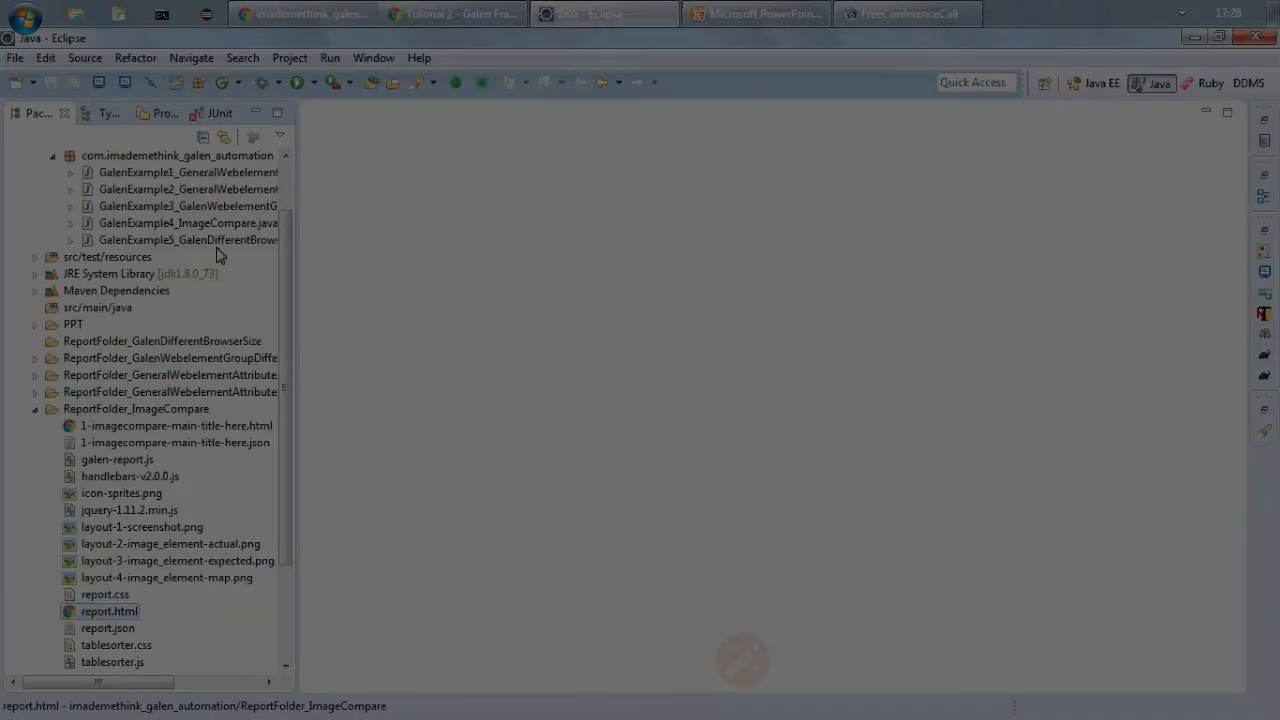
right_click(188, 239)
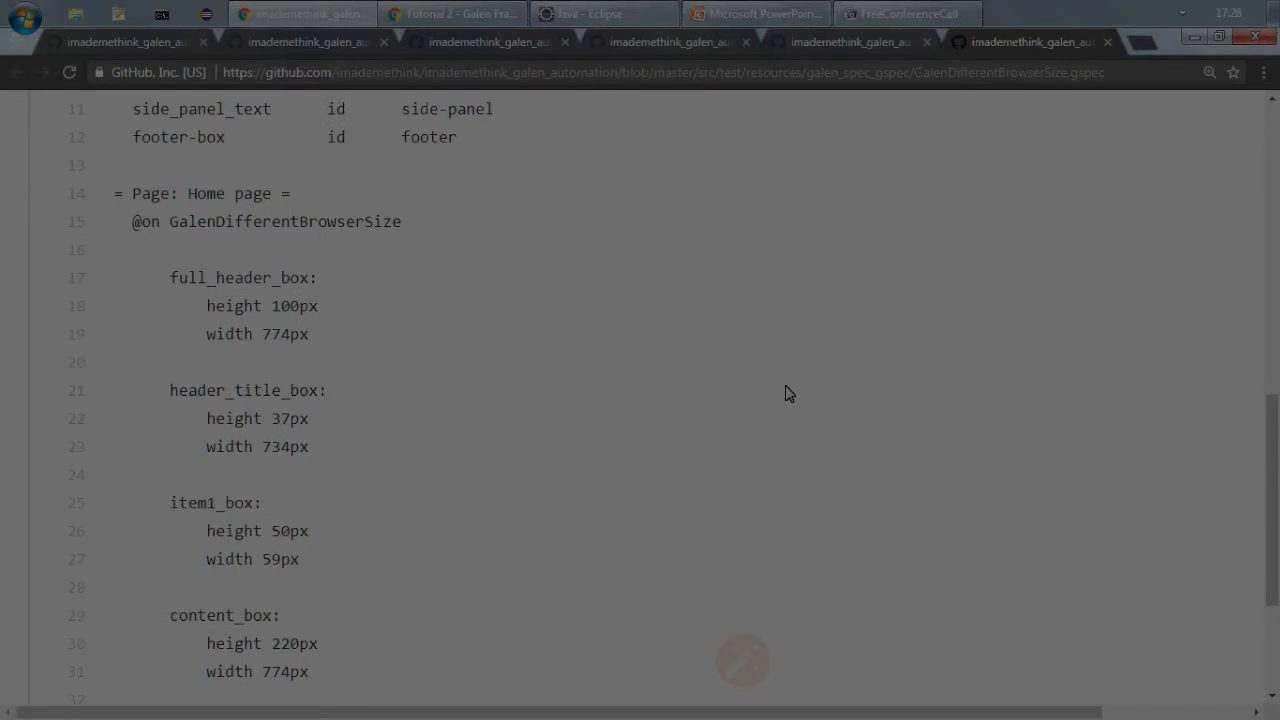
mouse_move(782, 390)
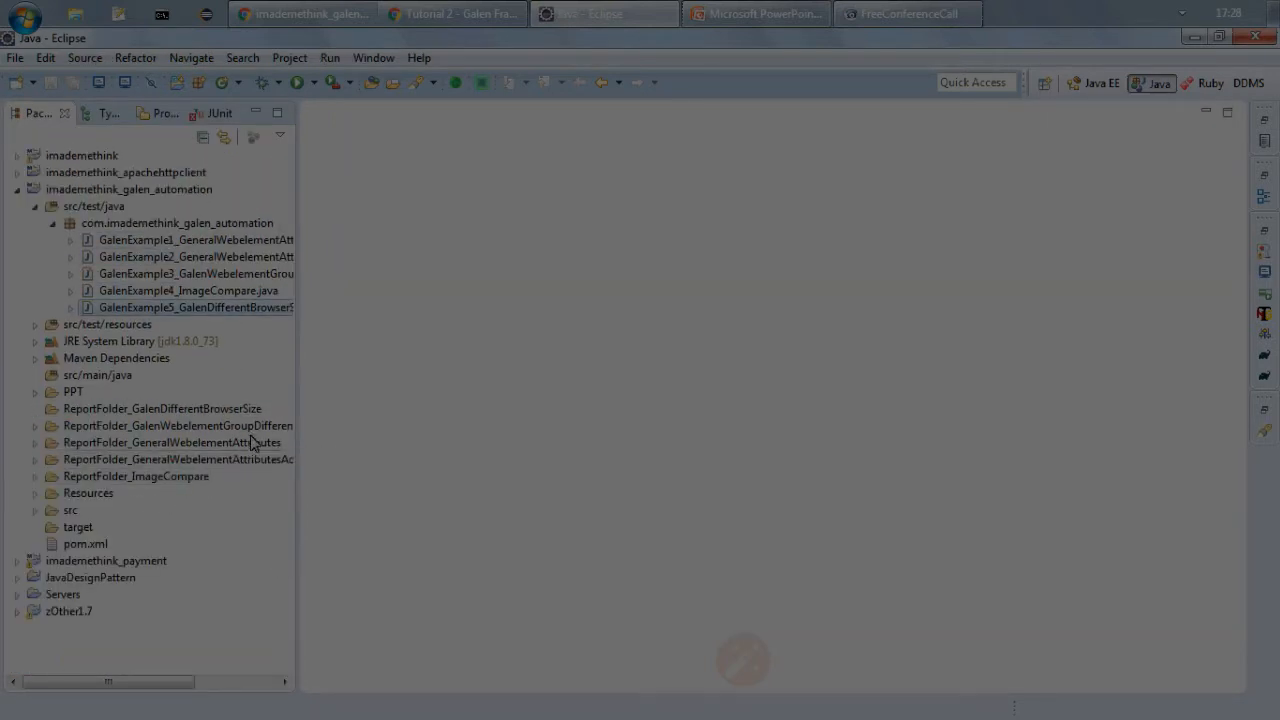
right_click(161, 408)
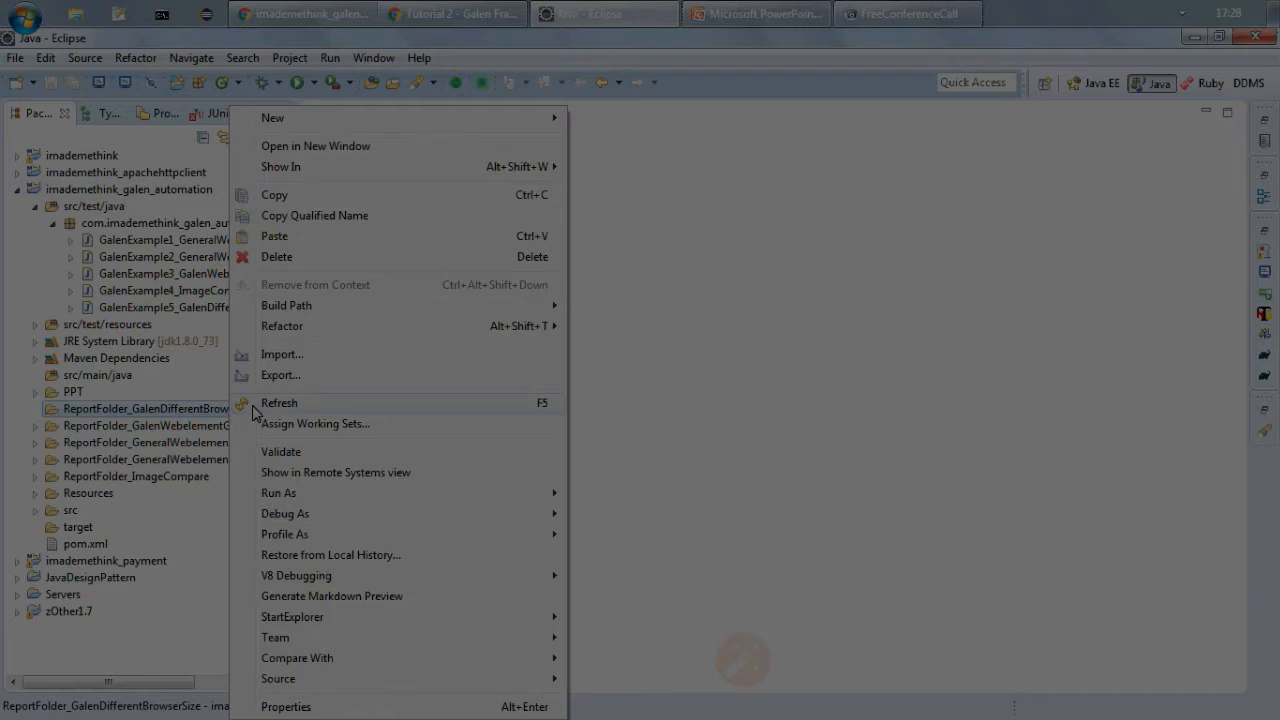
left_click(279, 402)
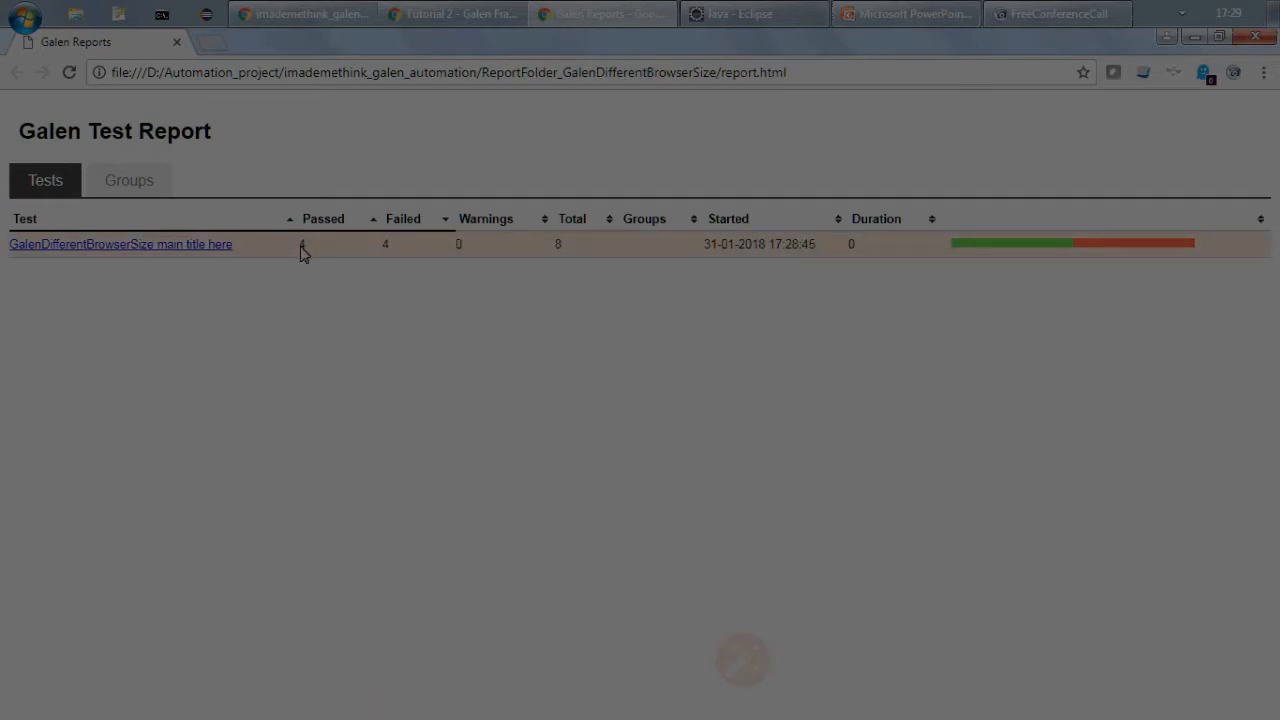
Inspect each box's failing width checks in the test details and view its heat map.
left_click(120, 244)
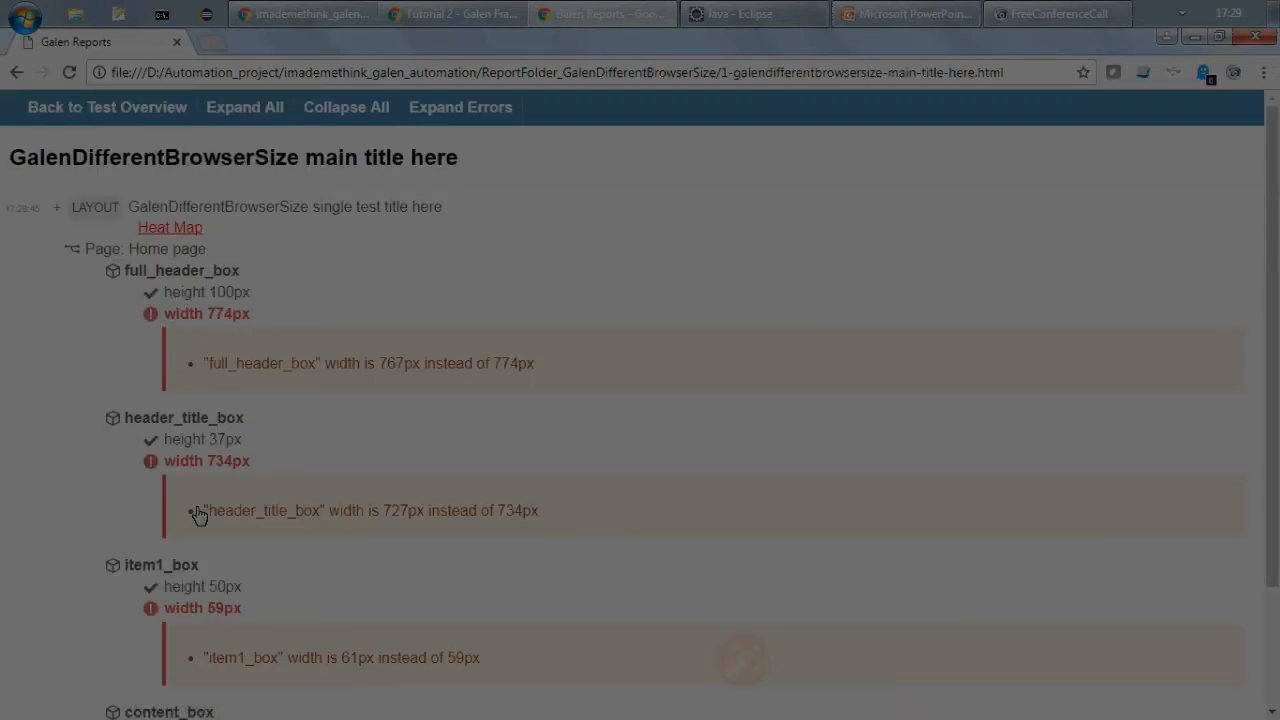
scroll("down", 3)
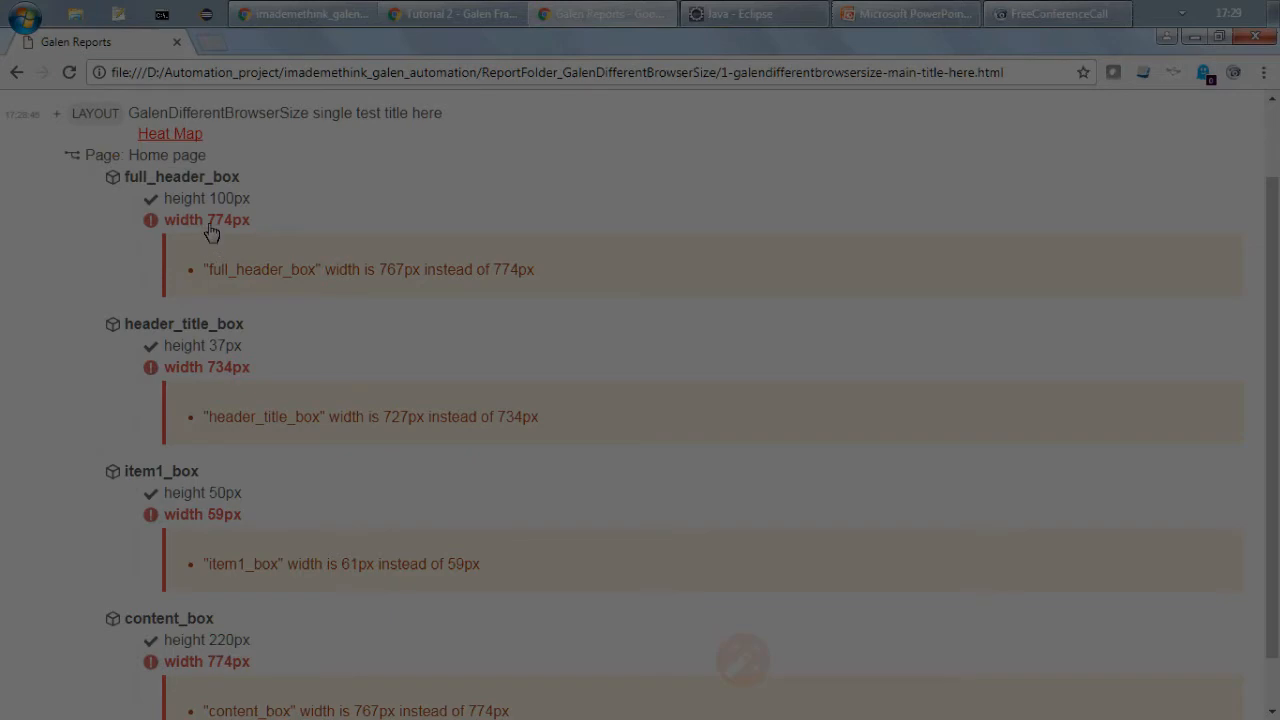
mouse_move(467, 293)
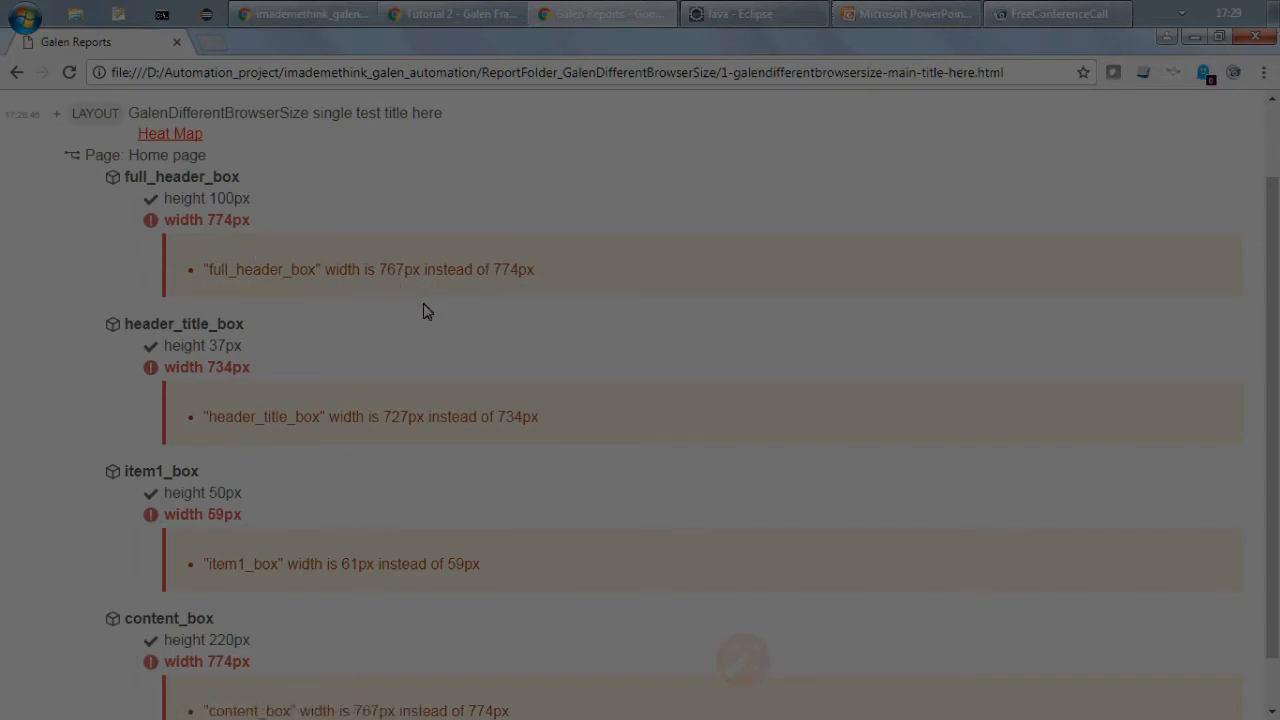
scroll("down", 3)
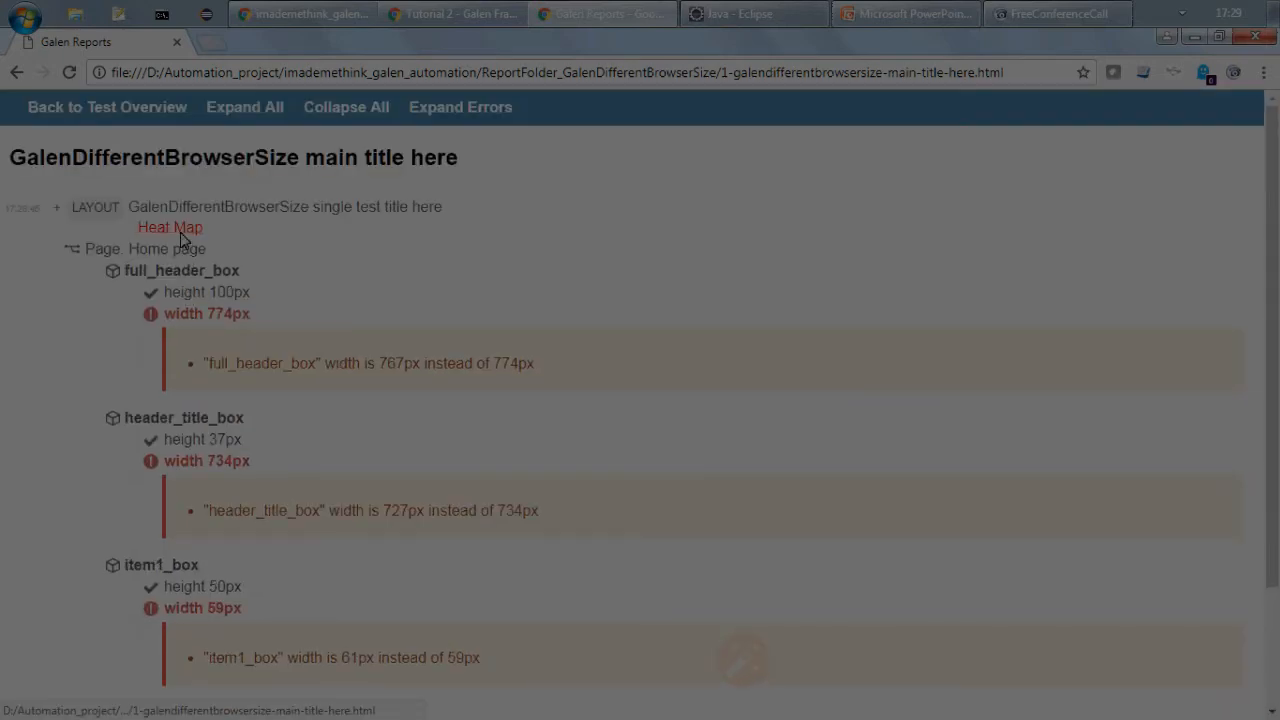
left_click(170, 227)
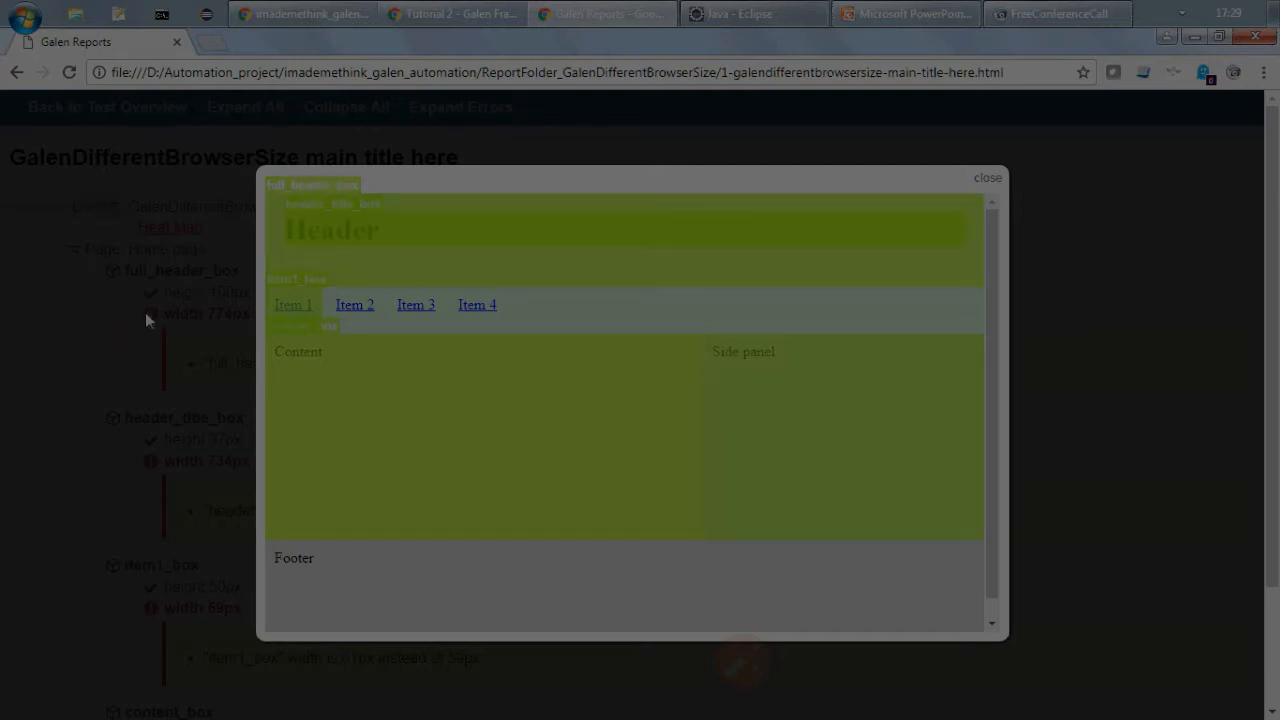
left_click(986, 177)
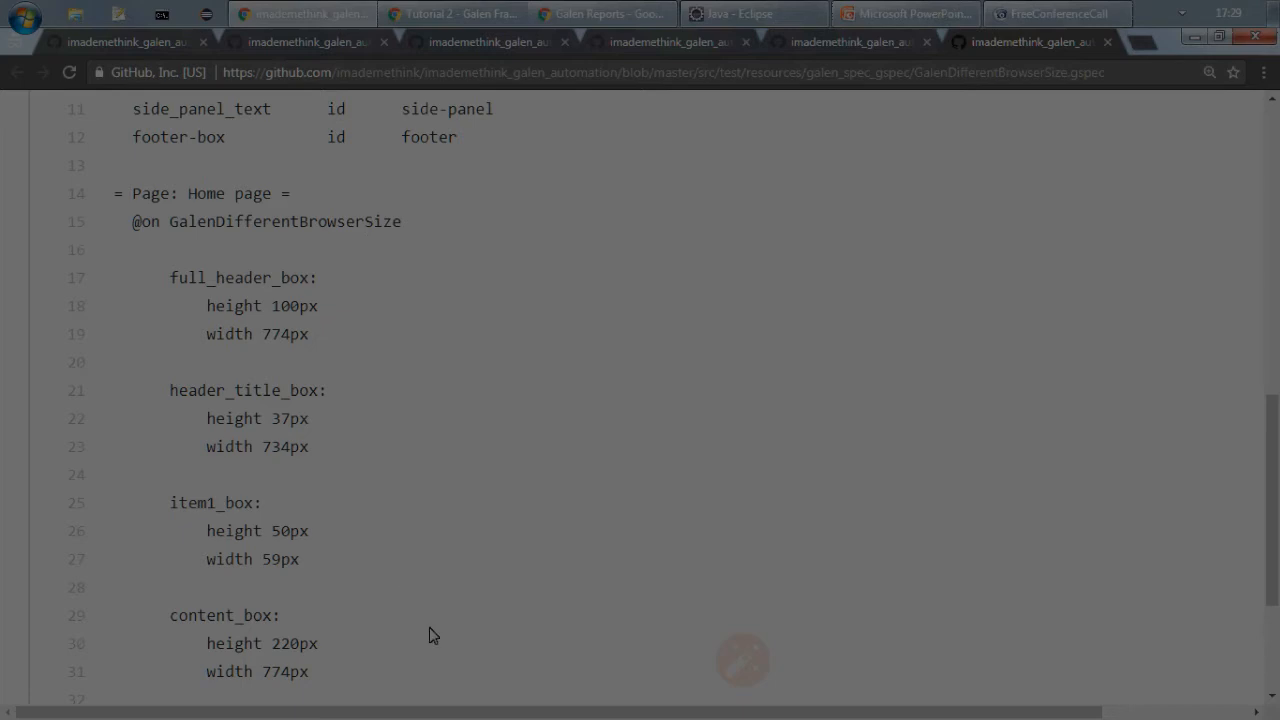
mouse_move(451, 657)
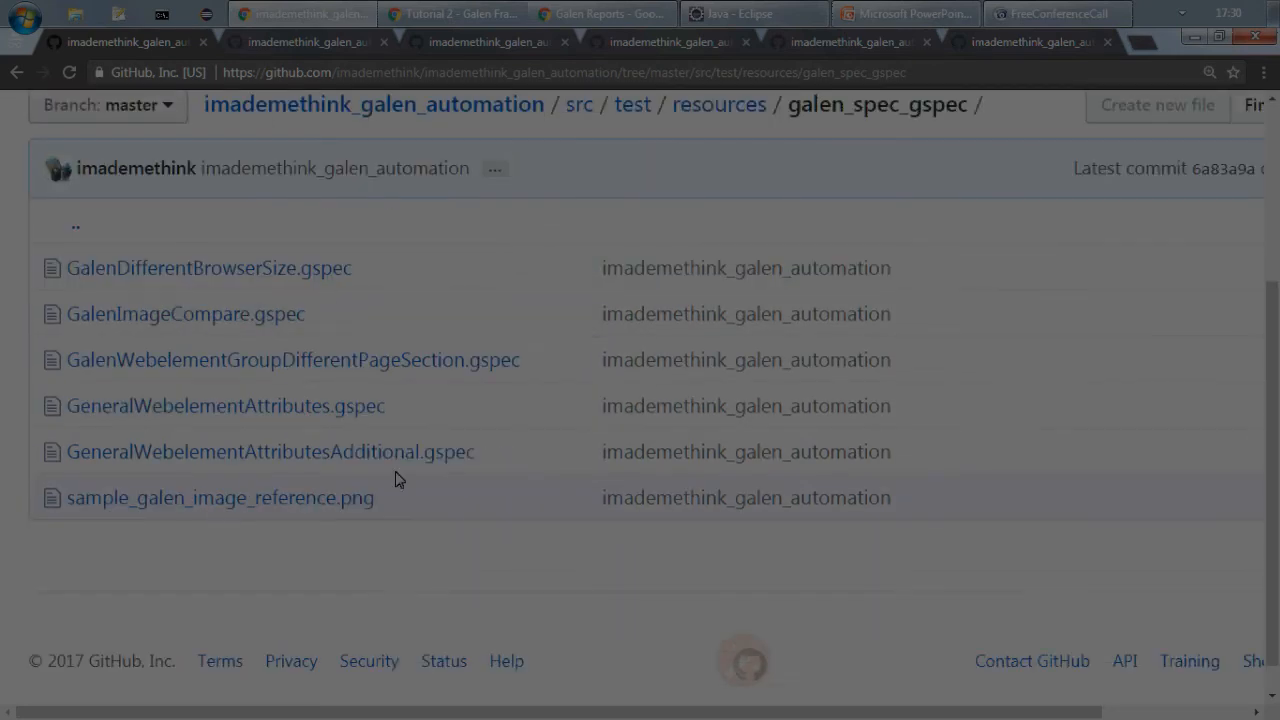
mouse_move(565, 560)
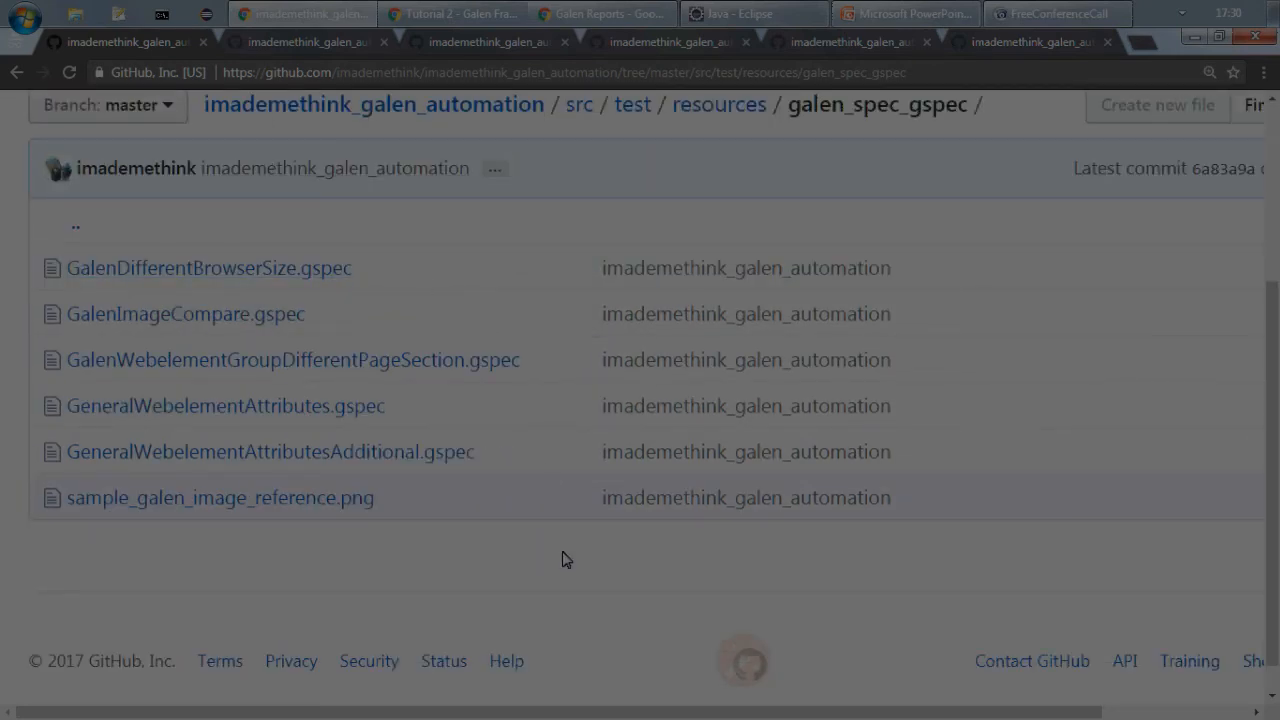